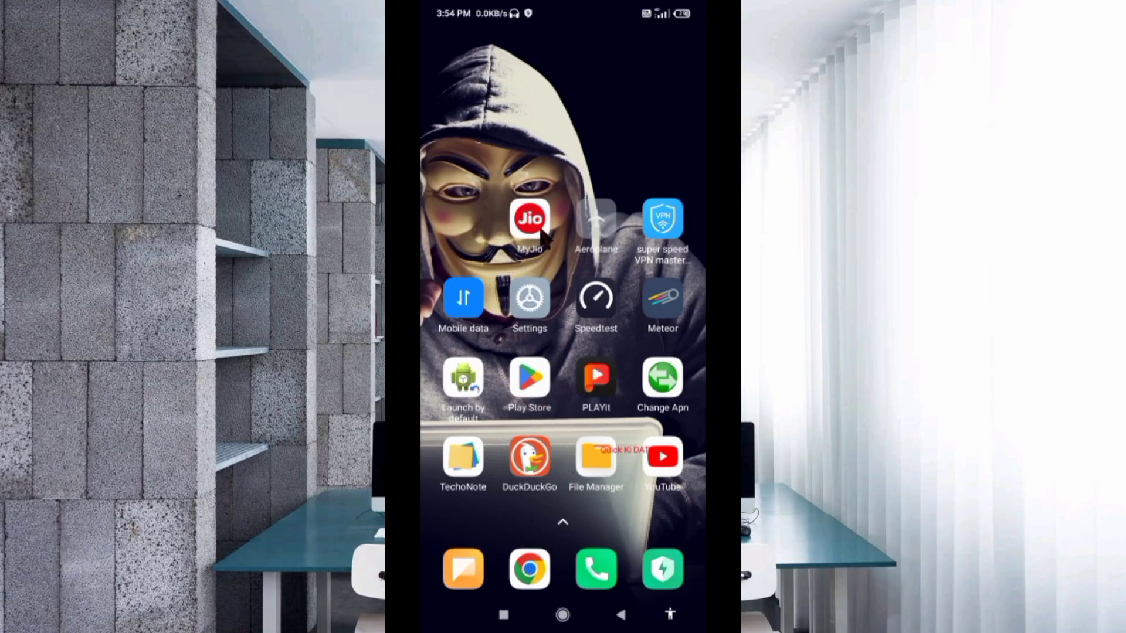
Briefly visit the MyJio app, return home and go into the phone's Settings.
click(529, 220)
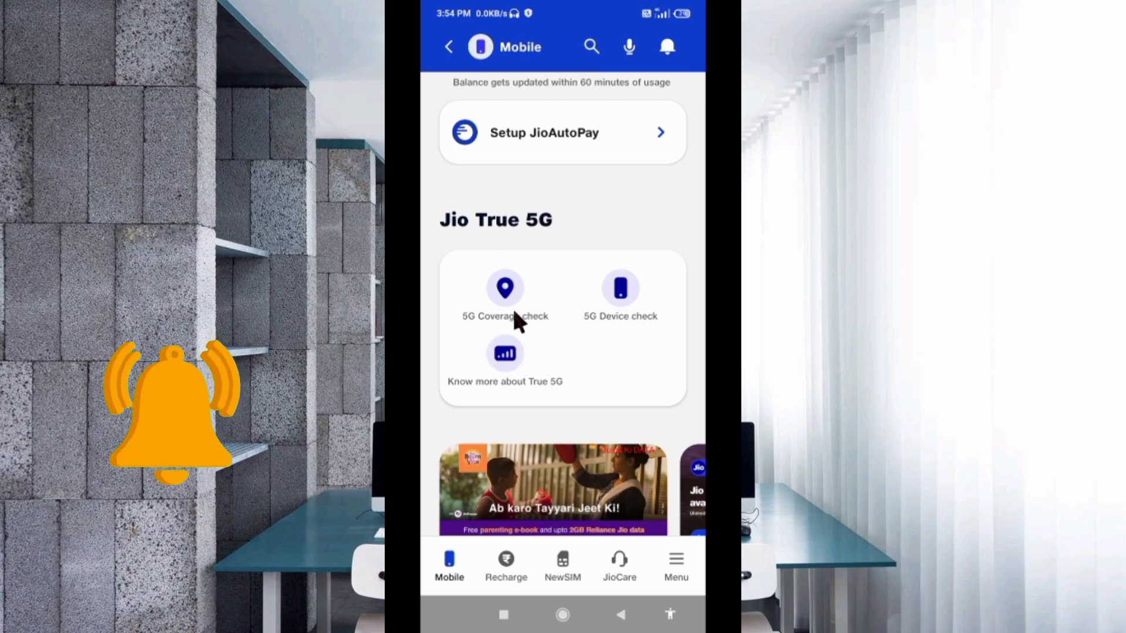
click(561, 615)
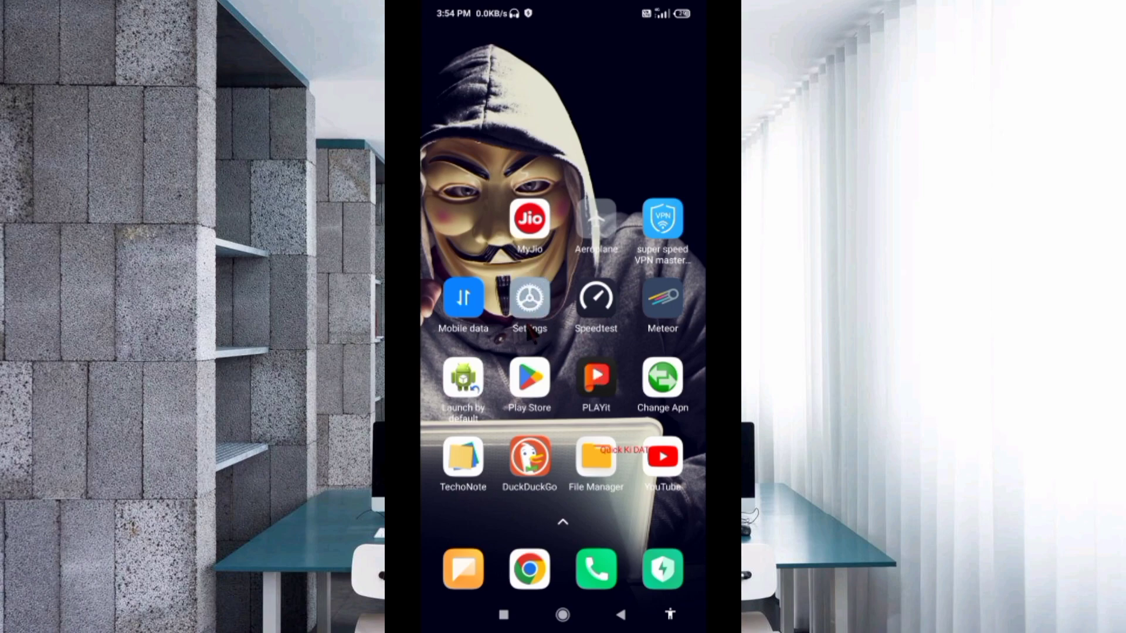
click(529, 297)
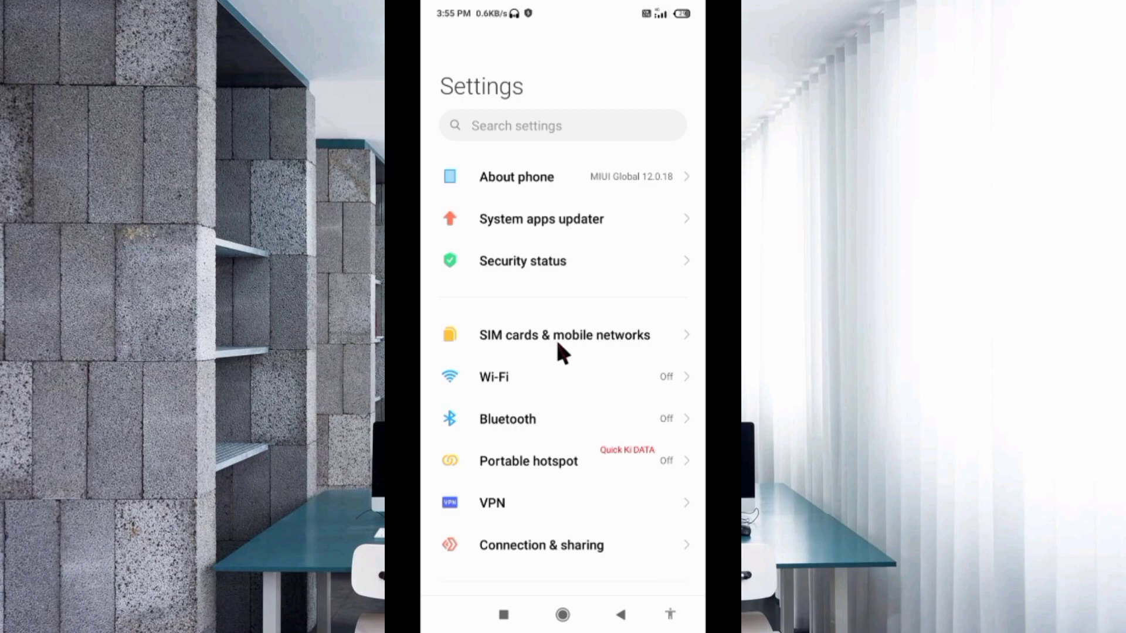
Reach the access point names list for SIM 1 Airtel 5G+Plus via SIM cards & mobile networks.
click(564, 334)
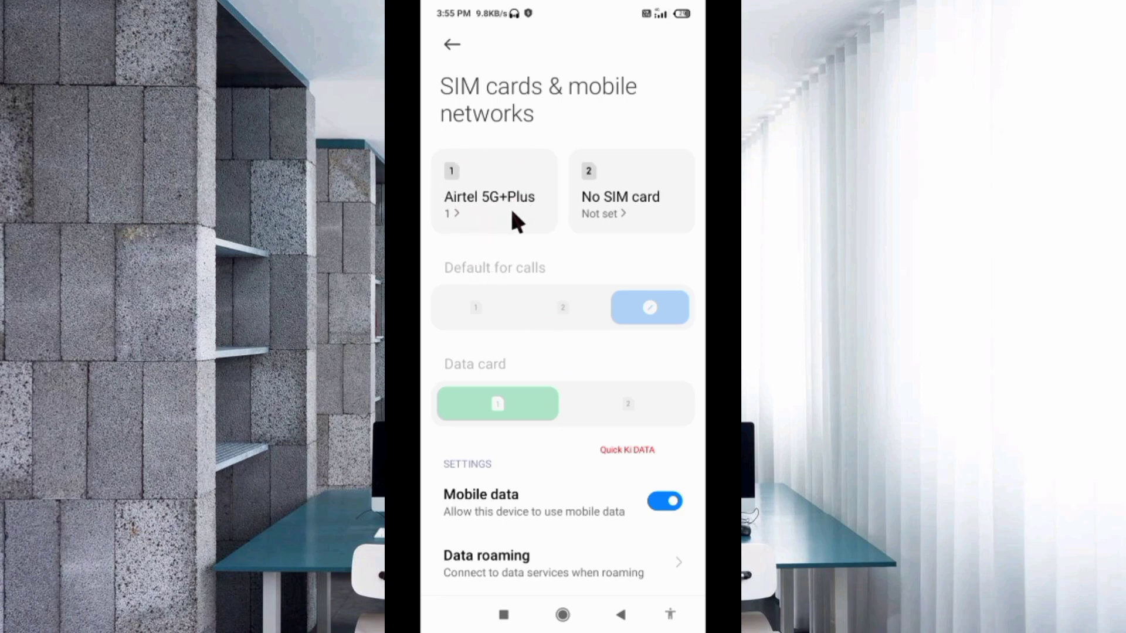
click(494, 190)
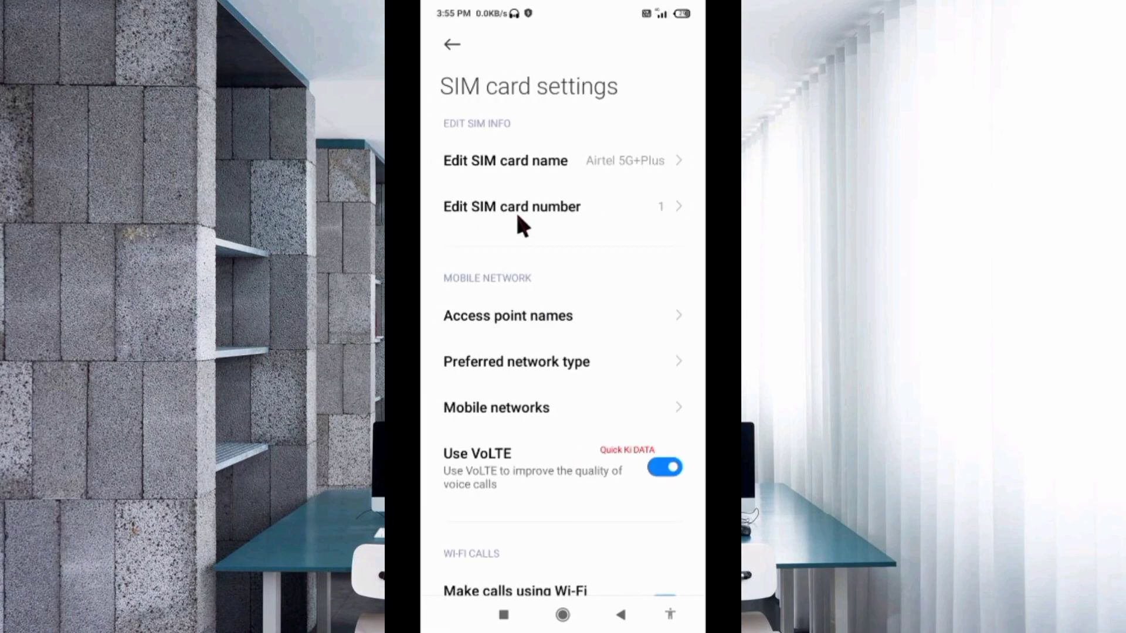
mouse_move(549, 256)
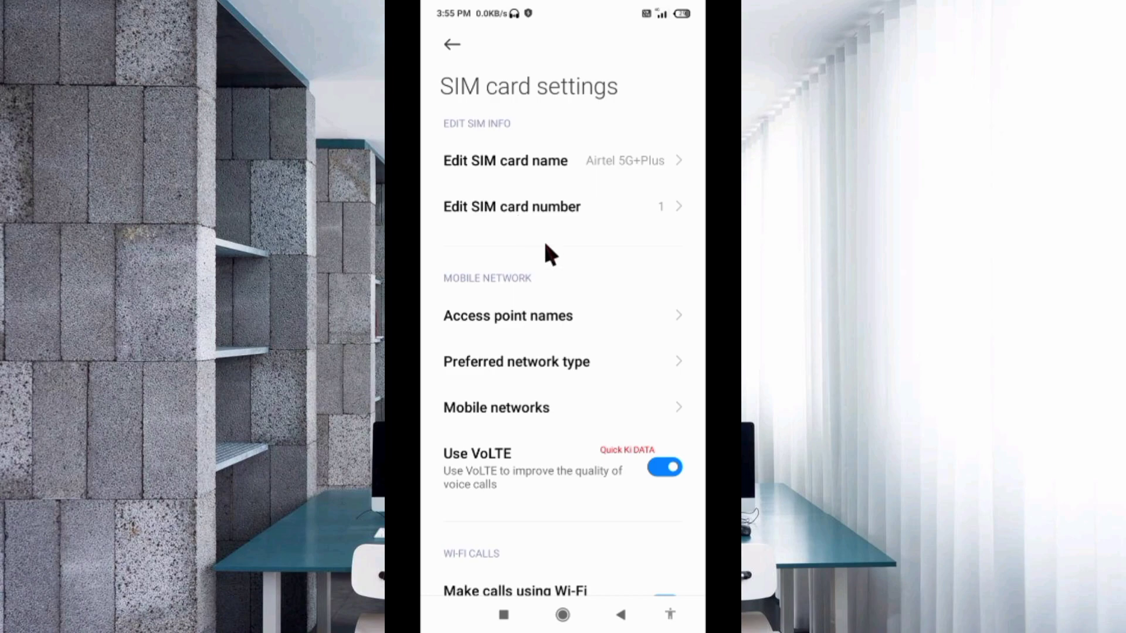
mouse_move(523, 337)
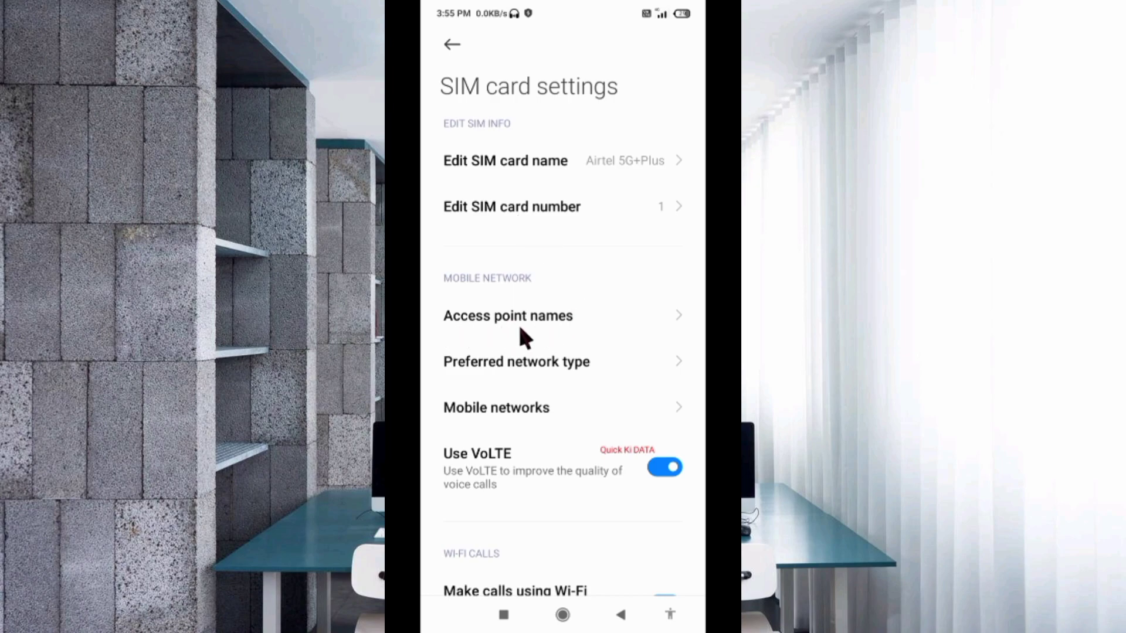
click(508, 316)
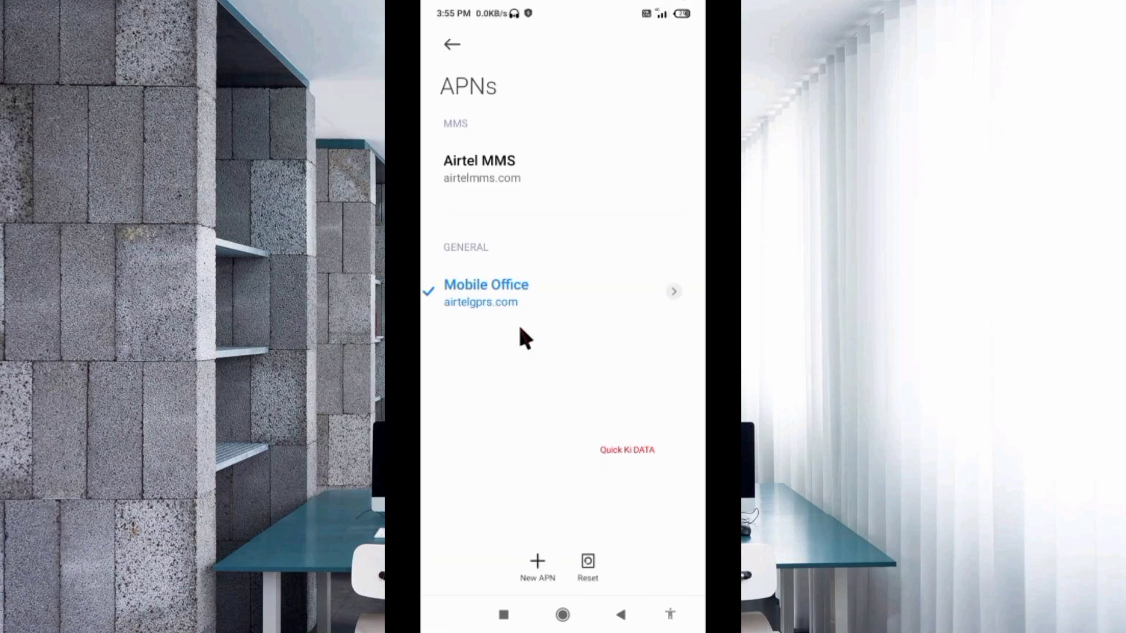
mouse_move(539, 561)
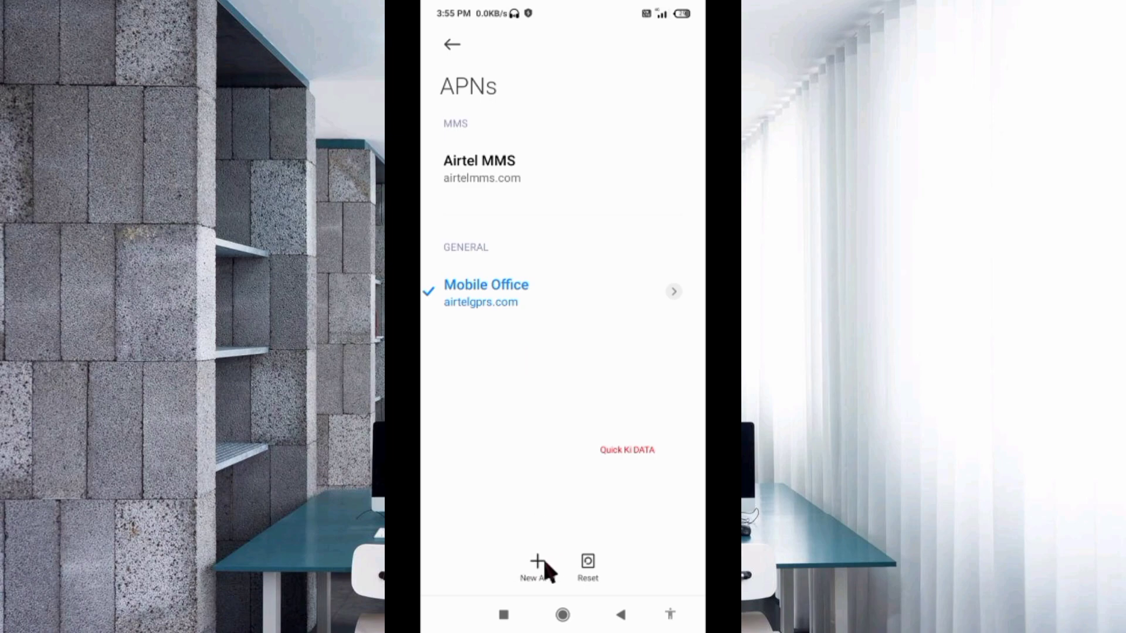
Create a new access point and enter its name as APN 4G Internet.
click(533, 562)
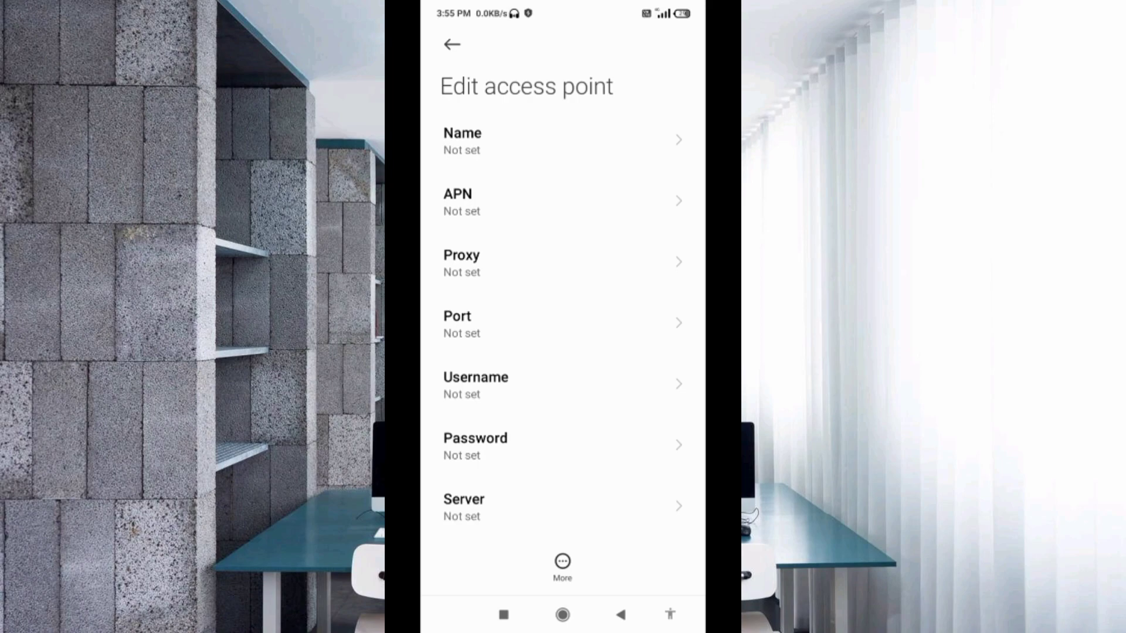
click(562, 142)
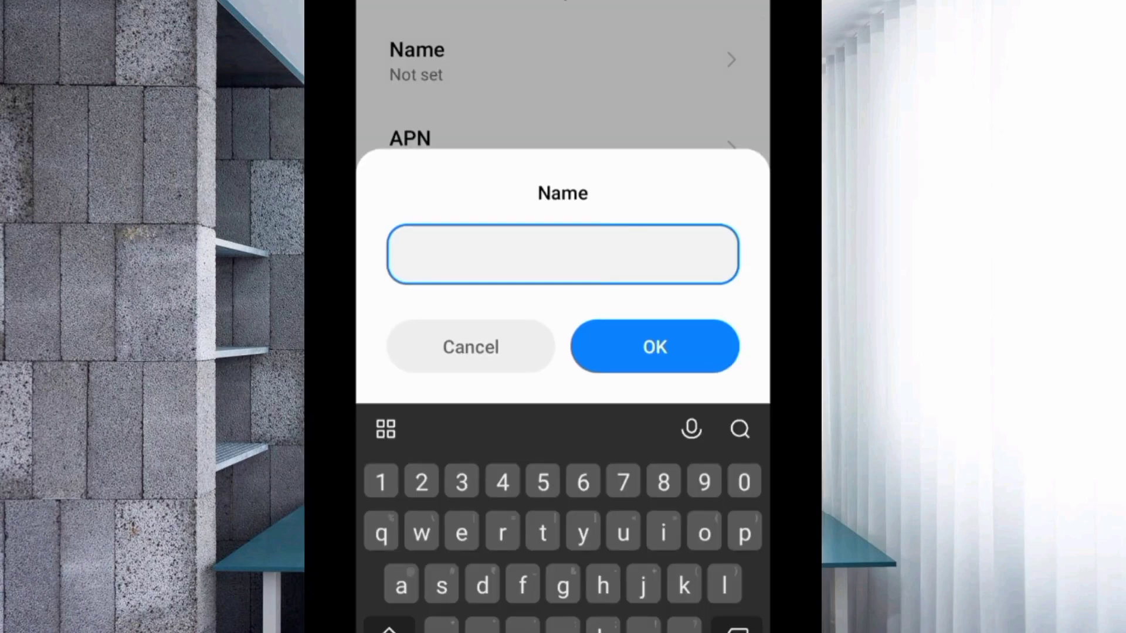
text(P)
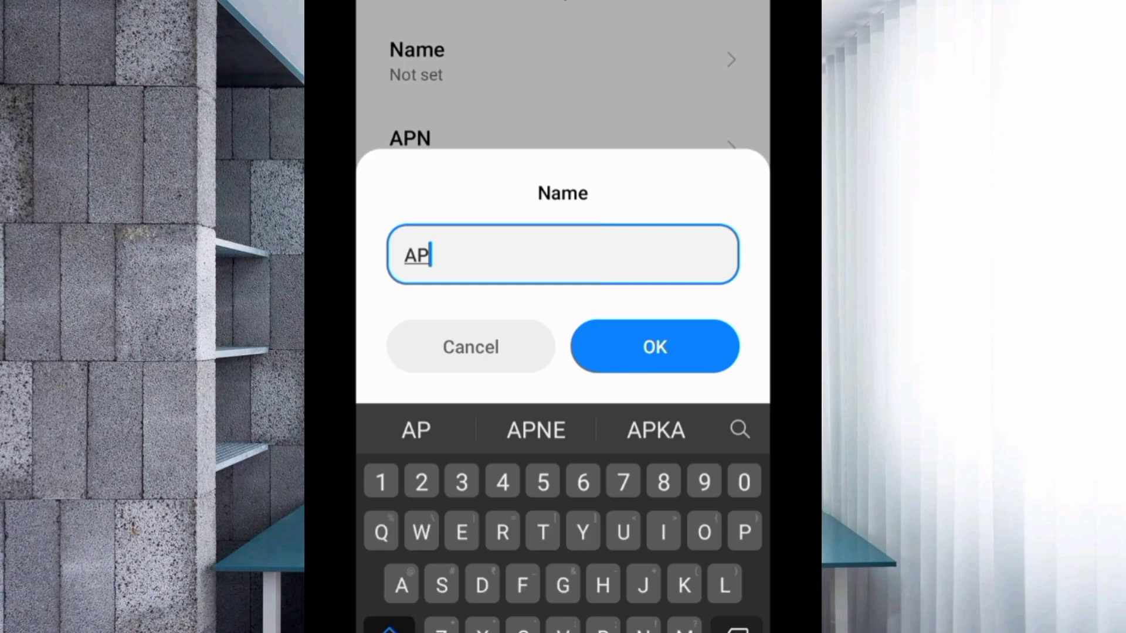
key(N)
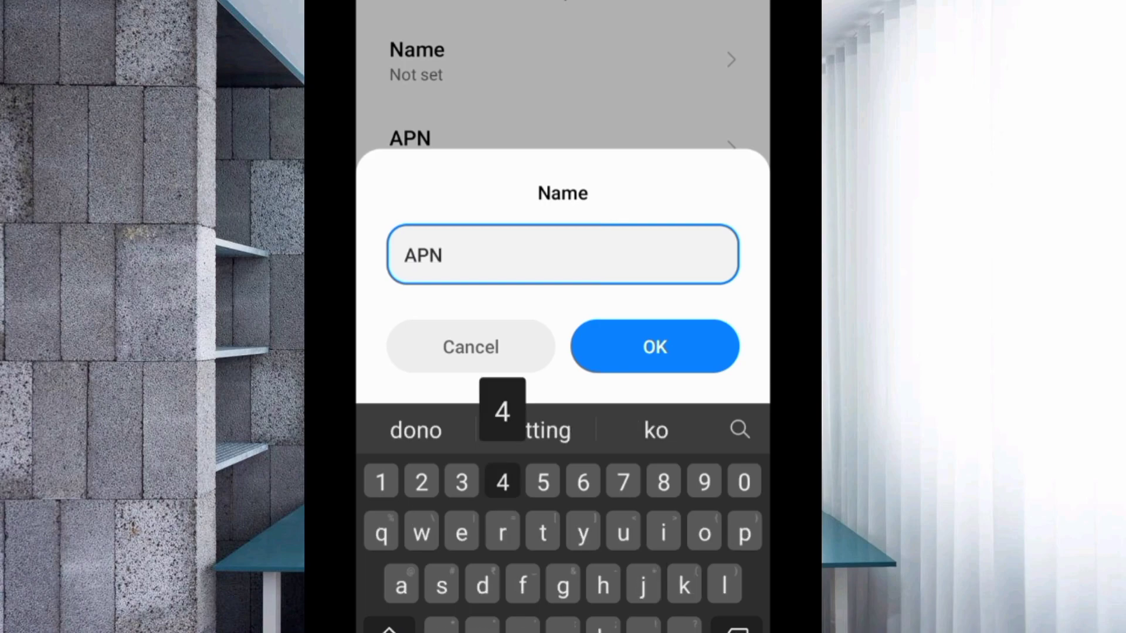
text(4G)
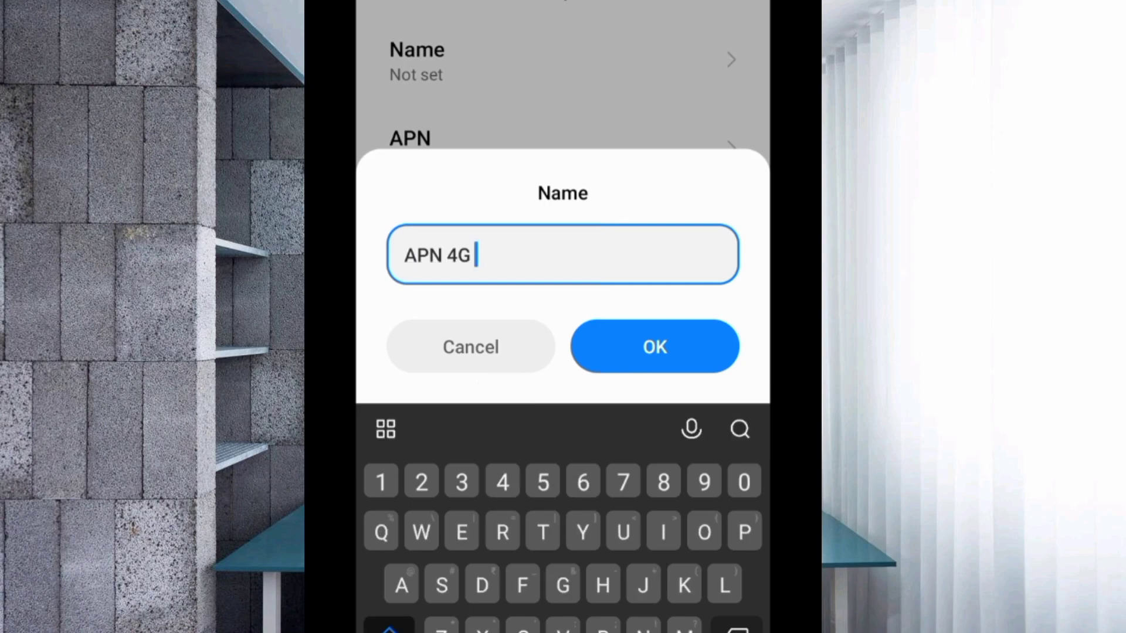
text(Internet)
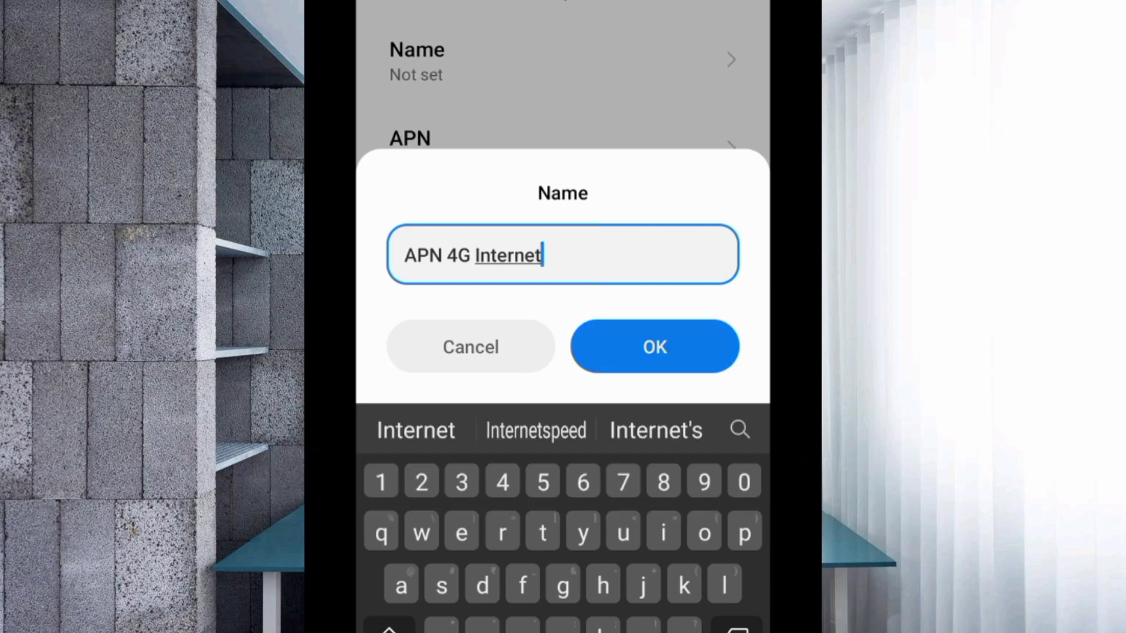
Confirm the name and enter apn.apn.net as the APN value.
click(654, 346)
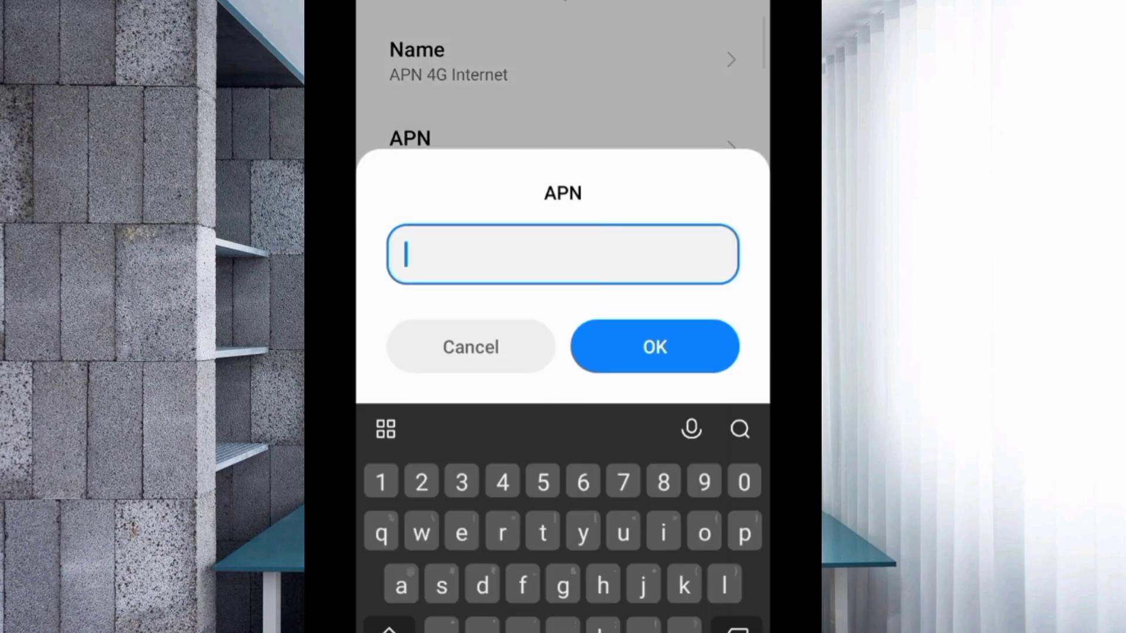
text(apn)
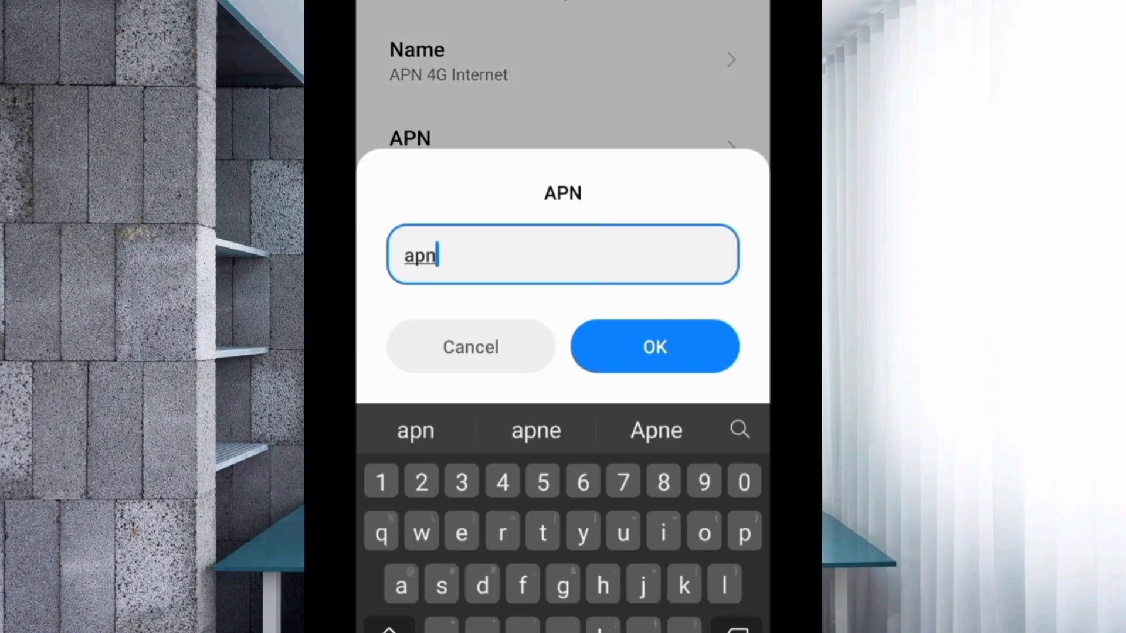
text(.apn.)
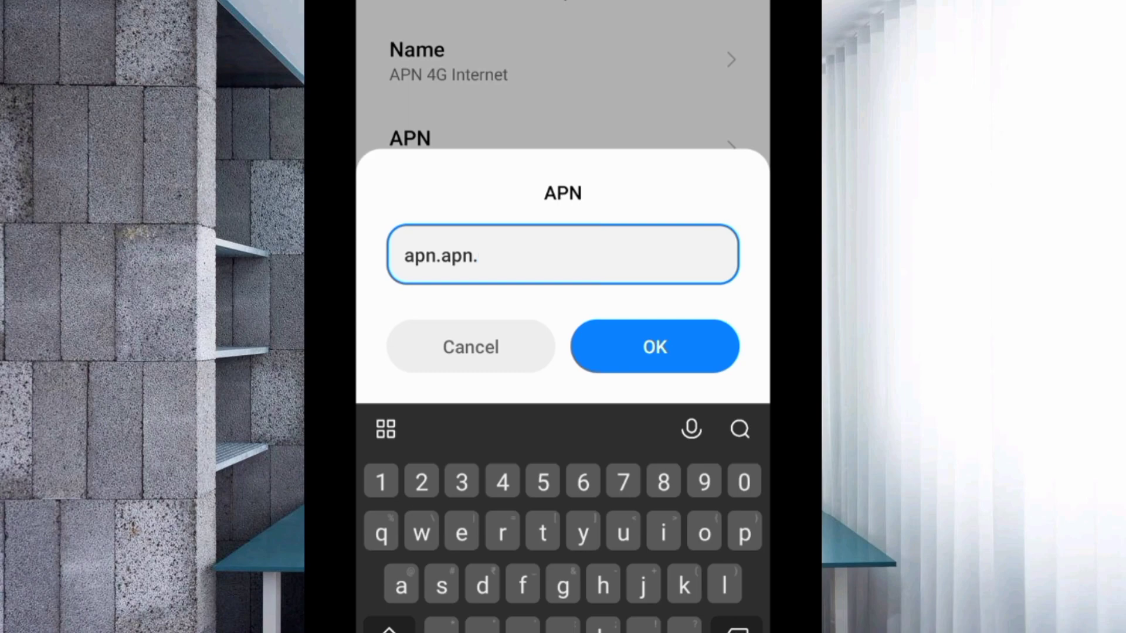
text(net)
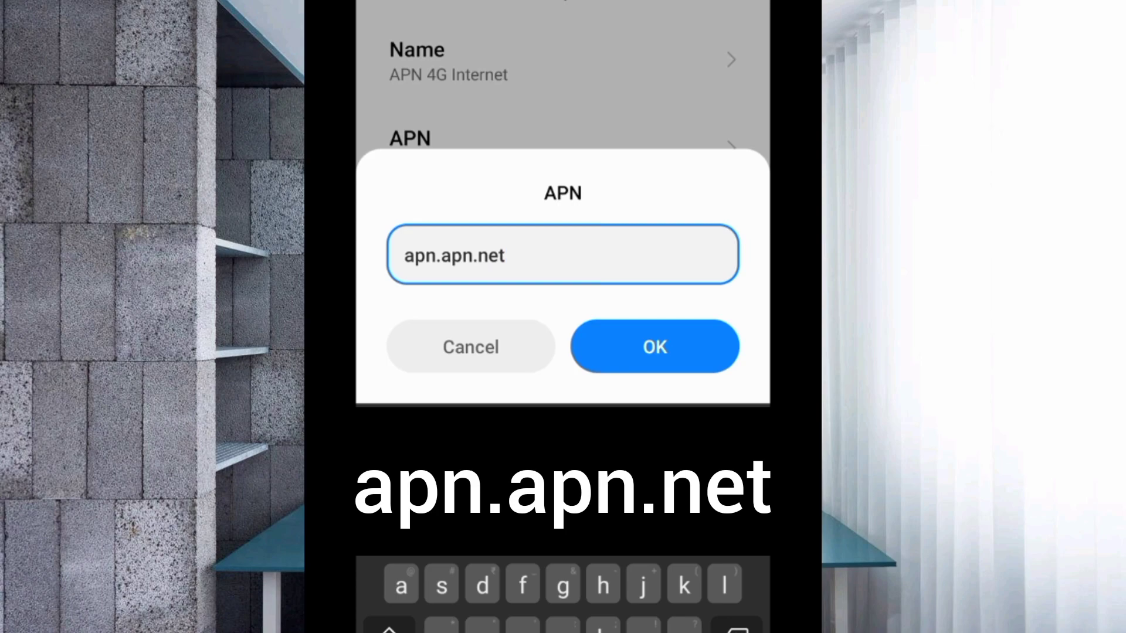
Confirm the APN value and enter apn#4gnet as the username.
click(654, 346)
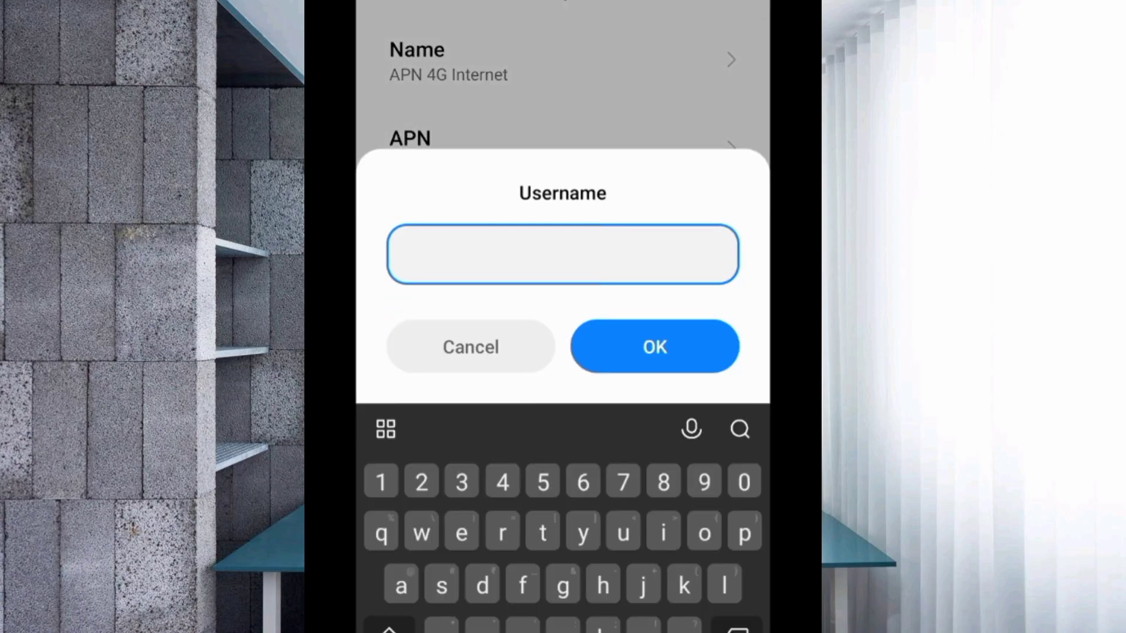
text(apn)
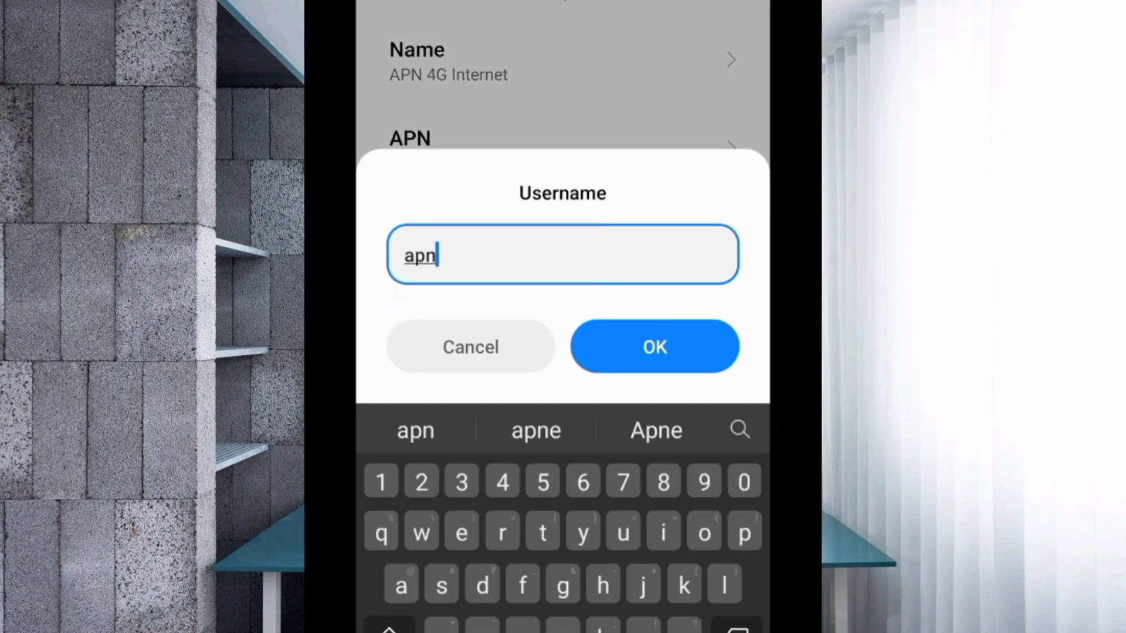
text(#)
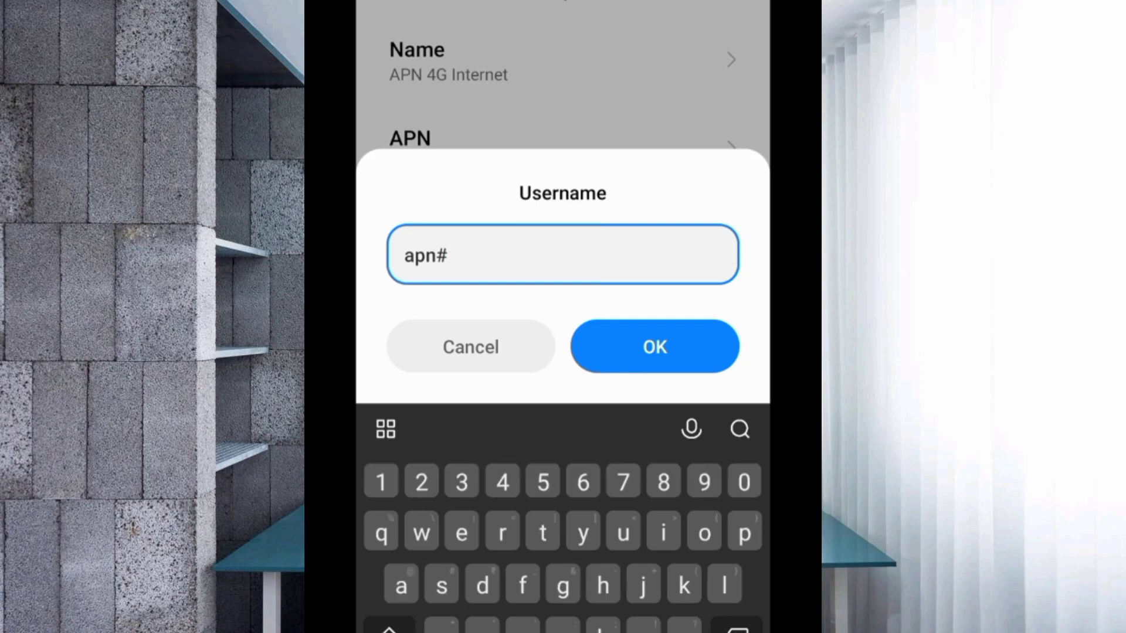
text(4gn)
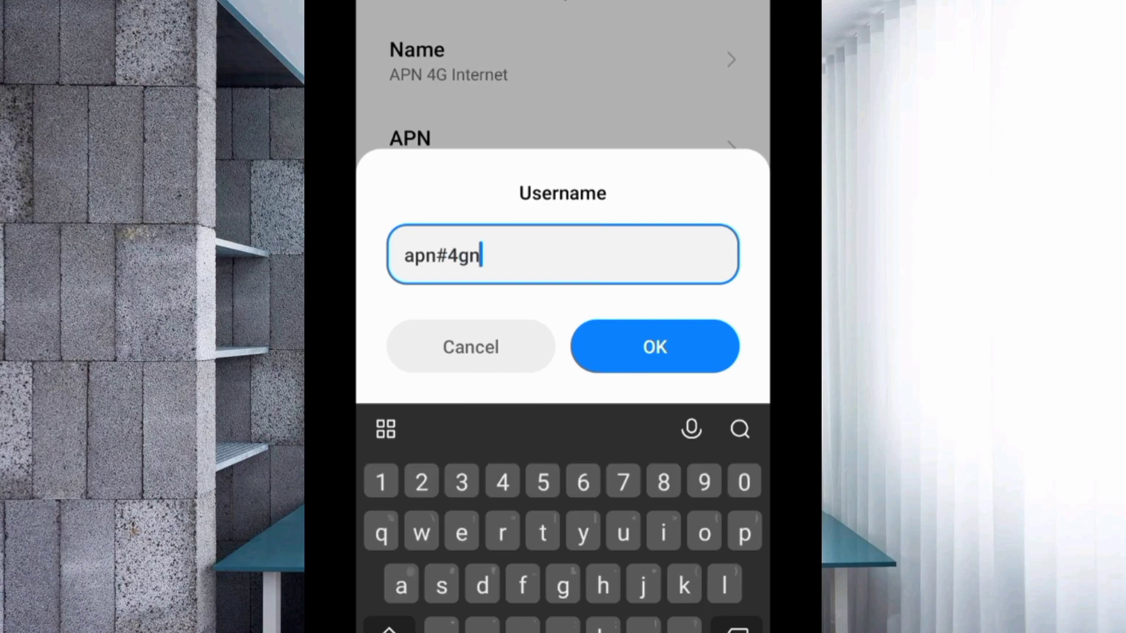
text(et)
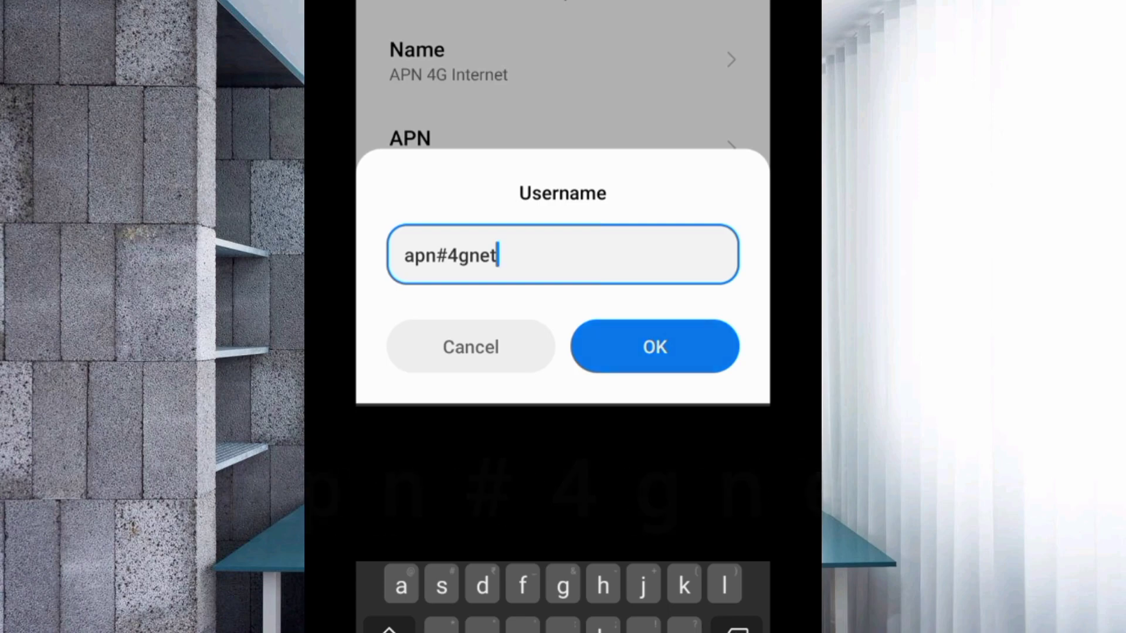
Confirm the username apn#4gnet and scroll down to the next fields to fill in.
click(654, 348)
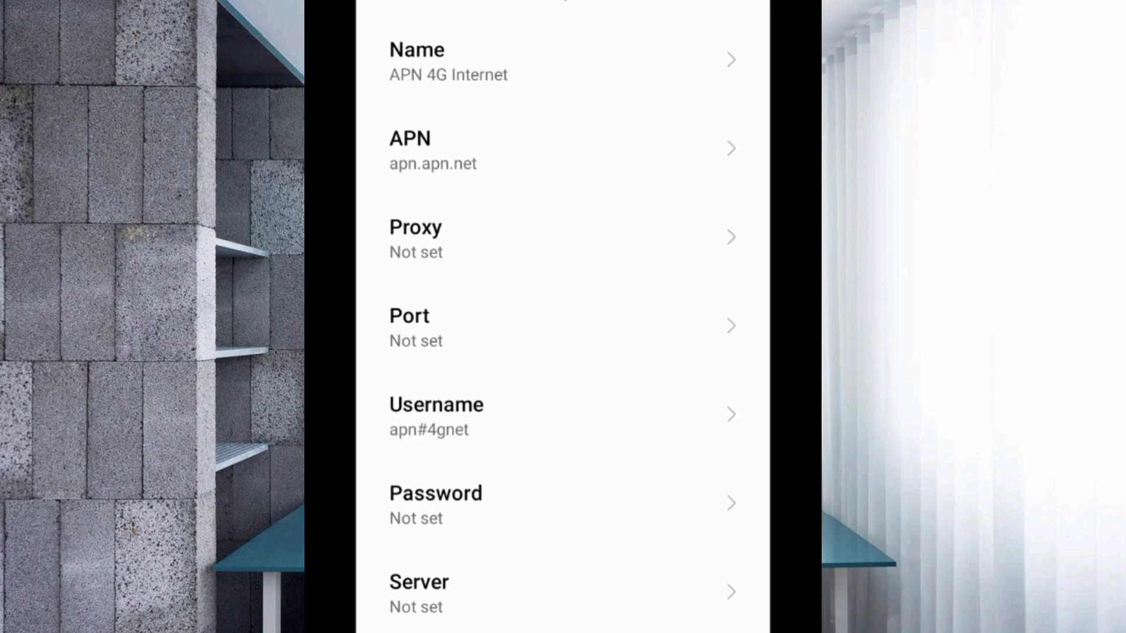
scroll(down, 3)
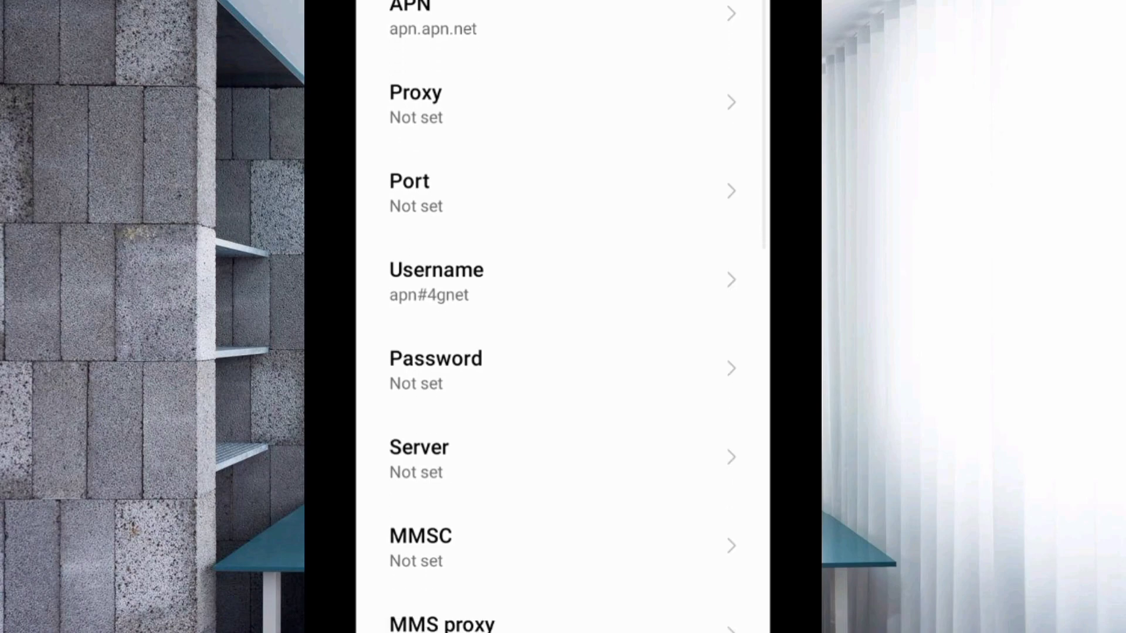
scroll(down, 3)
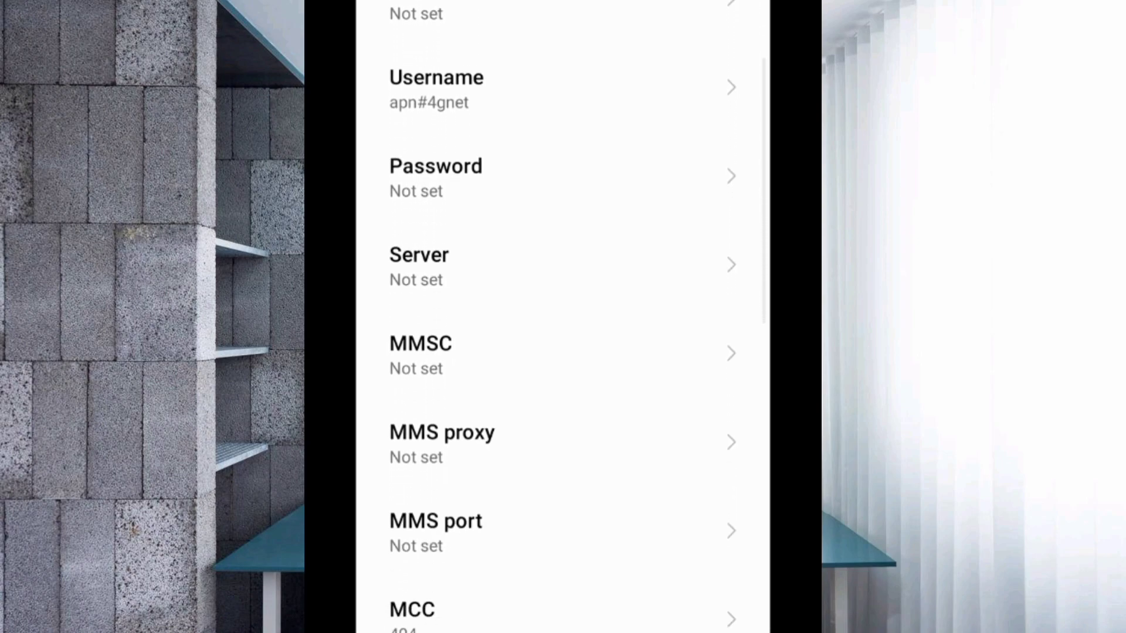
scroll(down, 3)
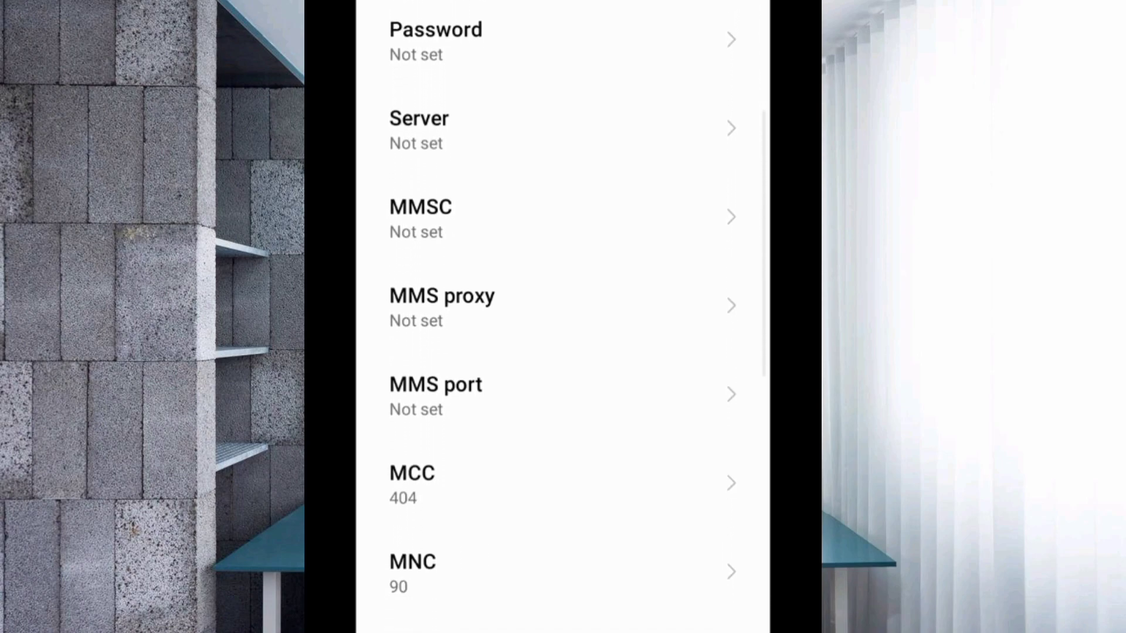
scroll(down, 3)
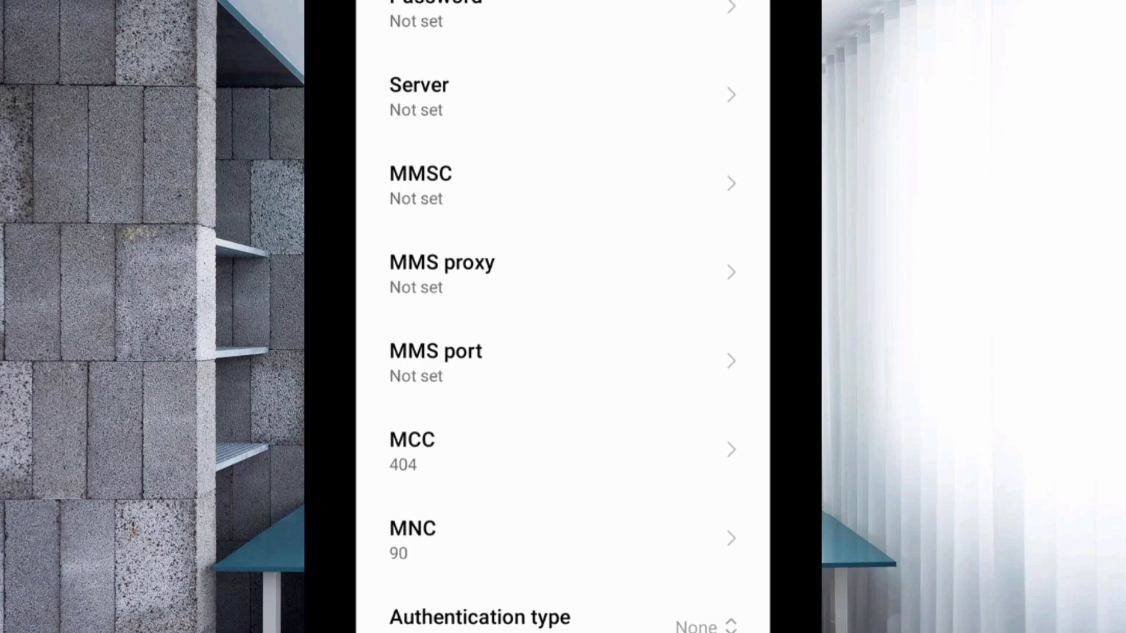
click(562, 98)
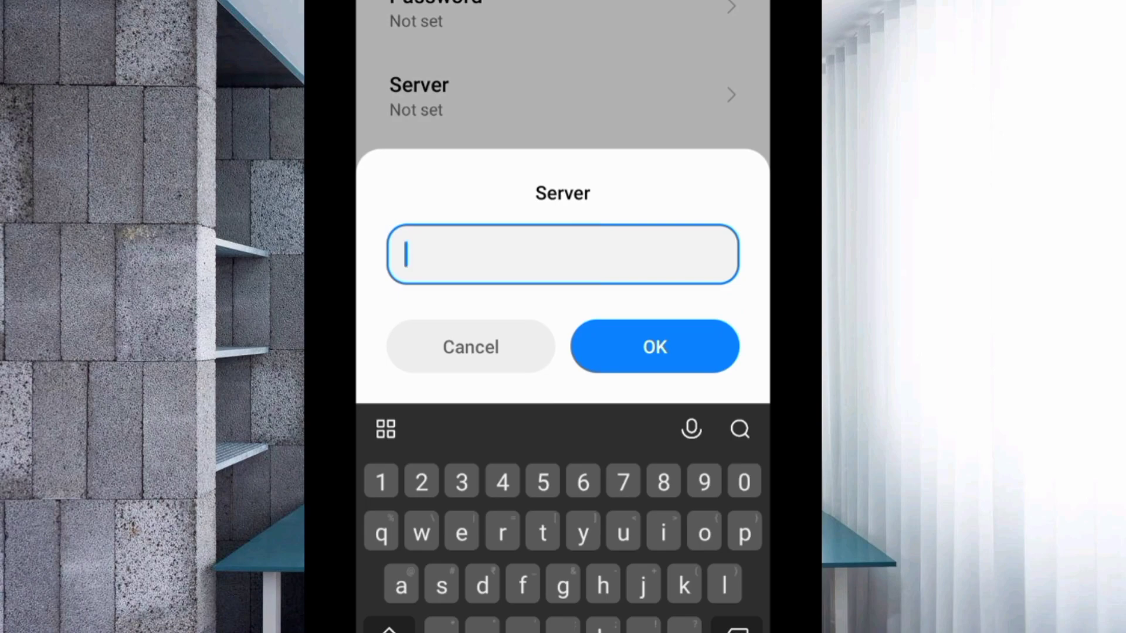
text(www.google.com)
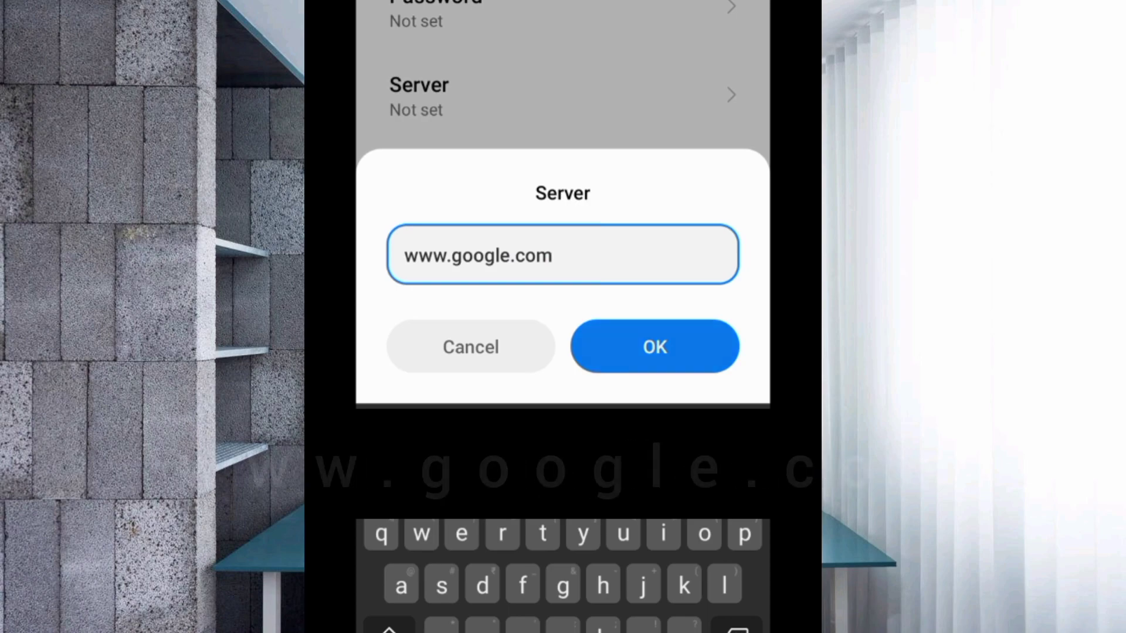
click(653, 346)
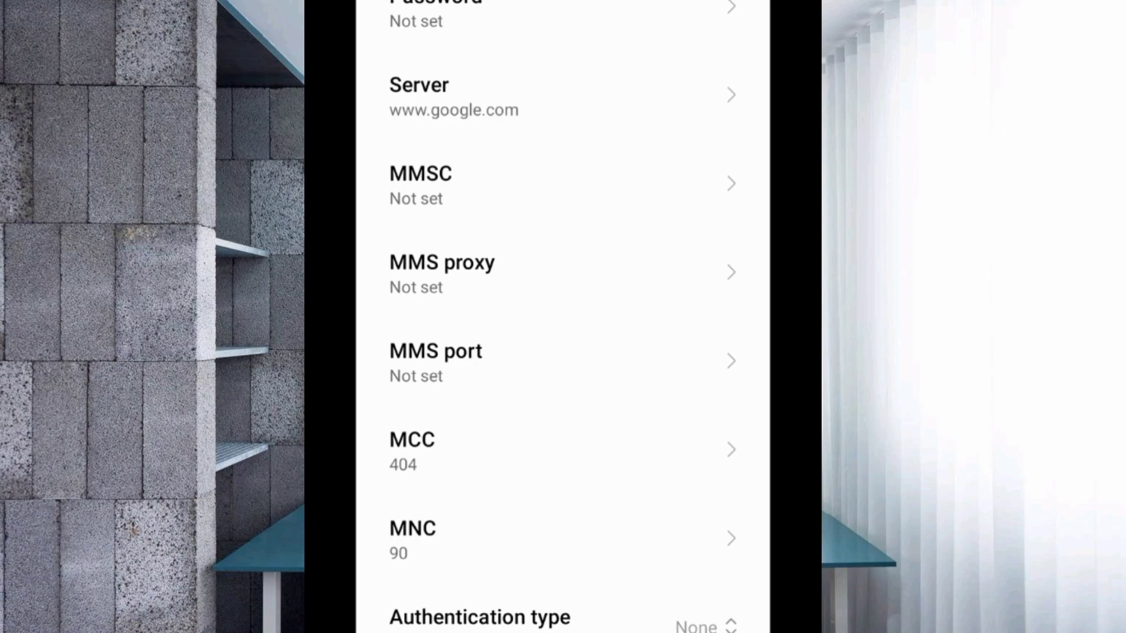
Set the authentication type to PAP or CHAP.
scroll(down, 3)
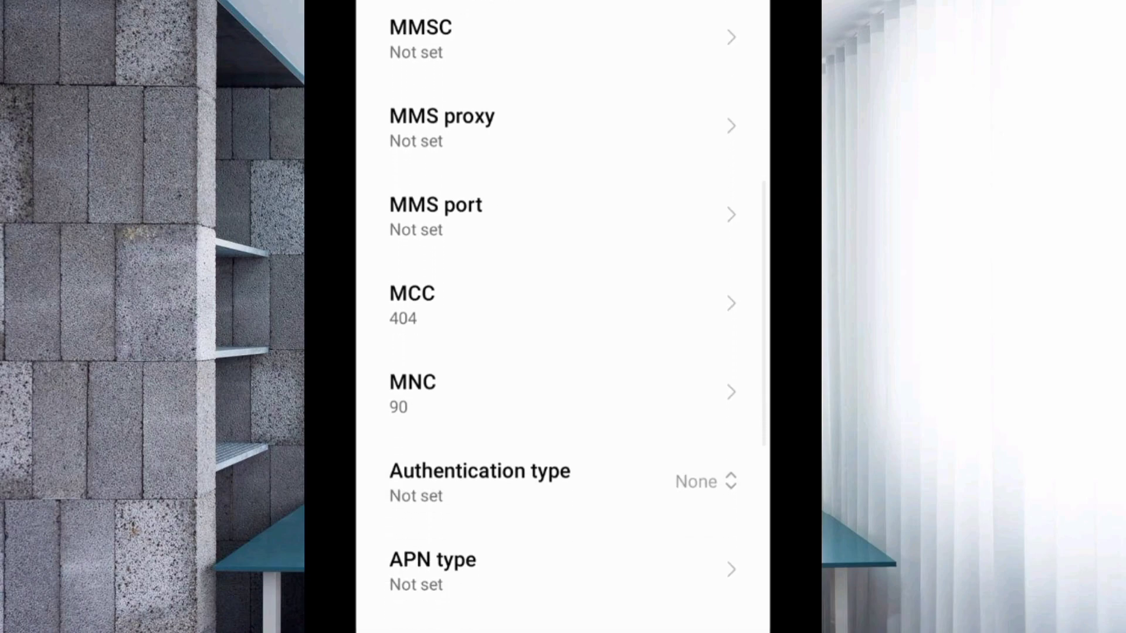
scroll(down, 3)
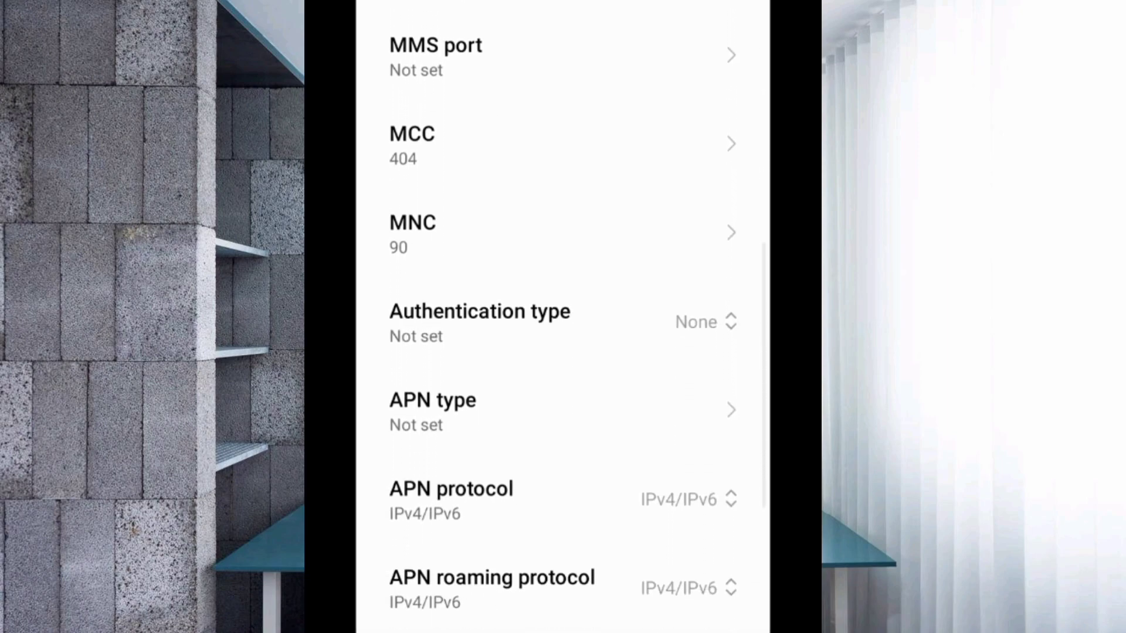
scroll(down, 3)
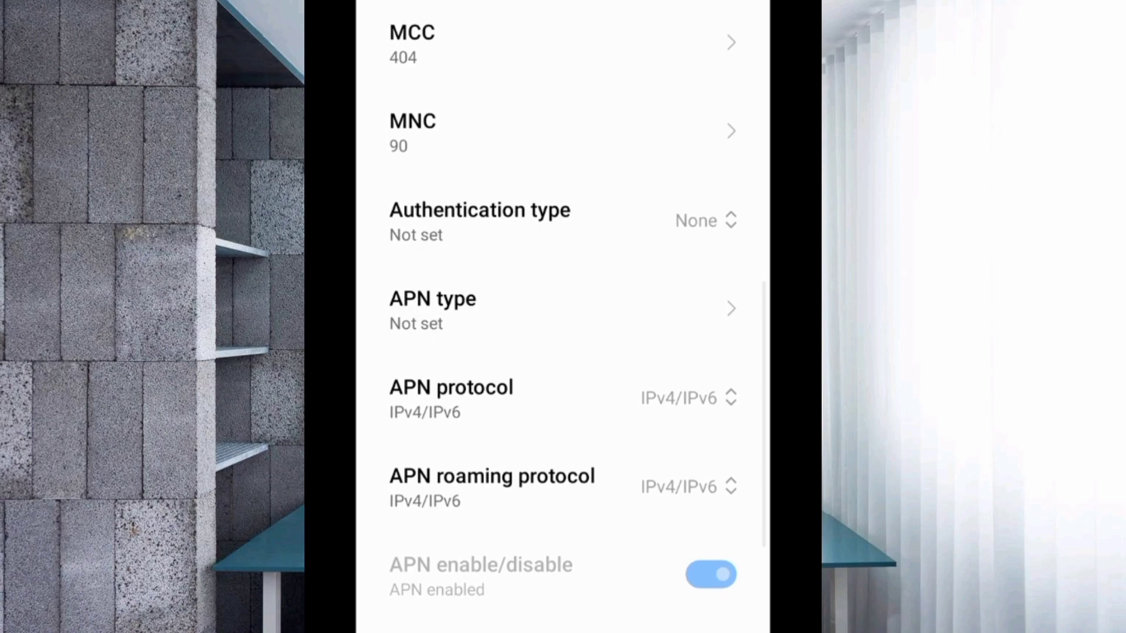
scroll(down, 3)
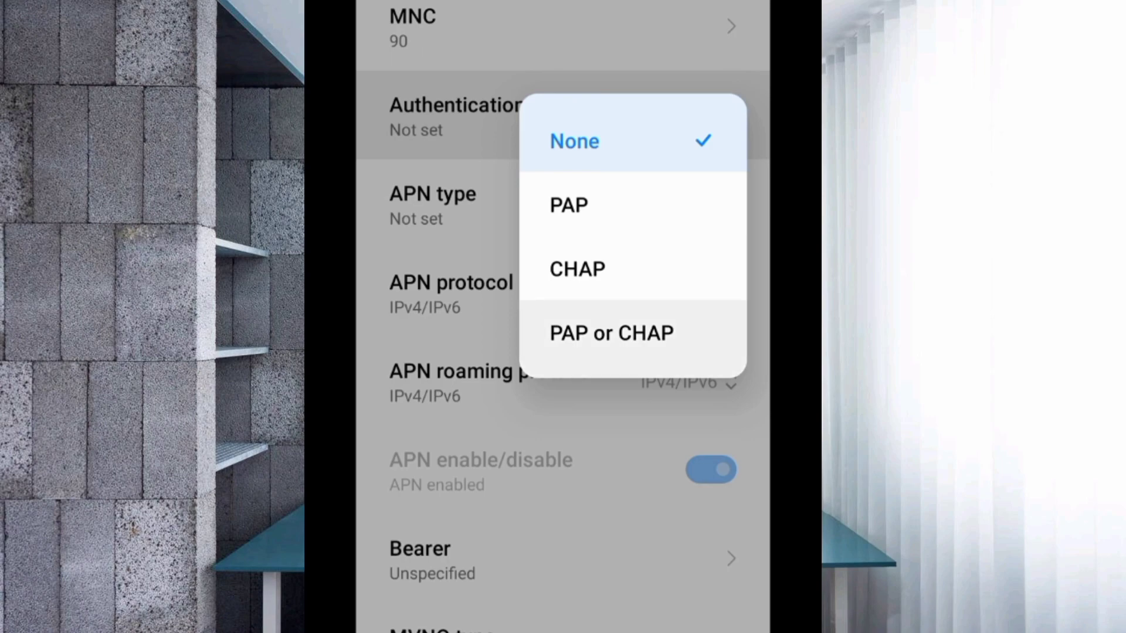
click(611, 332)
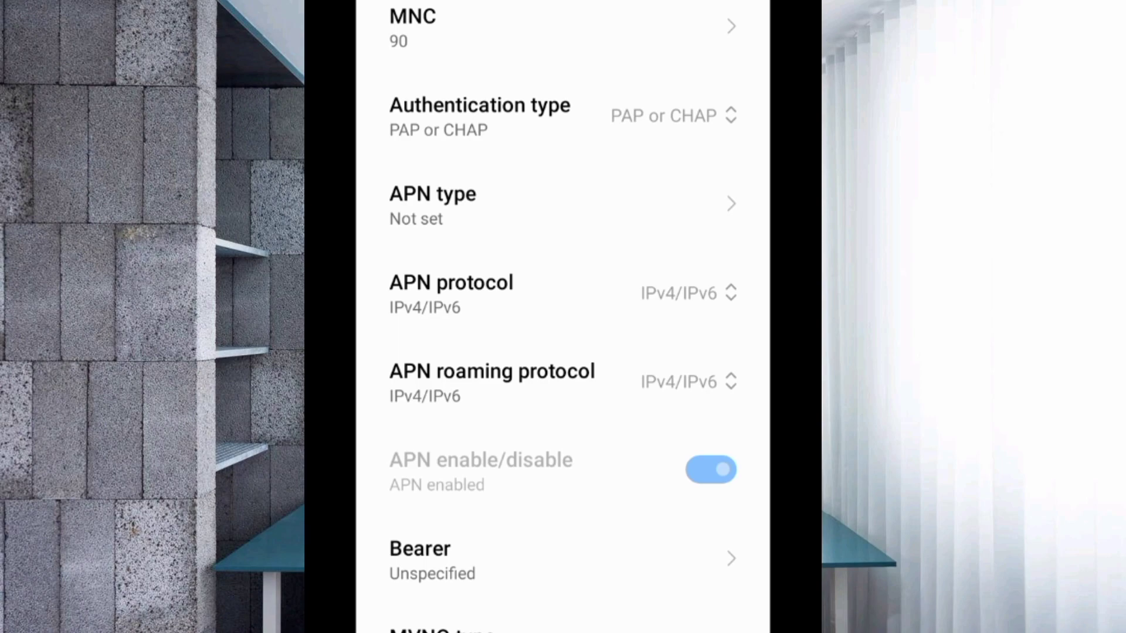
Keep IPv4/IPv6 for both the APN protocol and the APN roaming protocol.
click(450, 293)
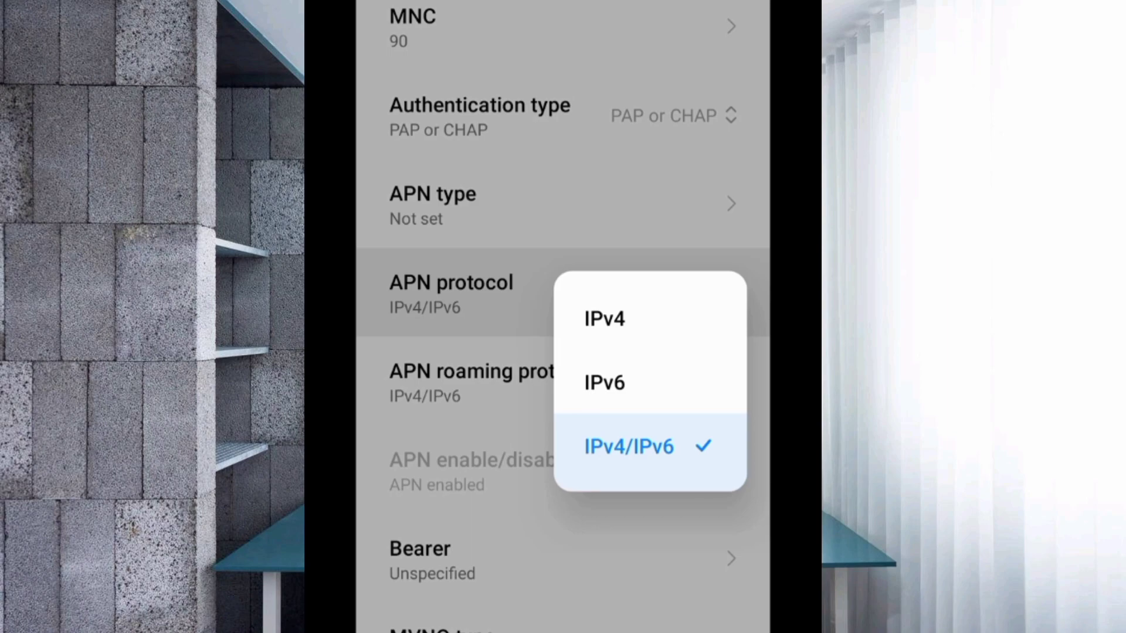
click(628, 446)
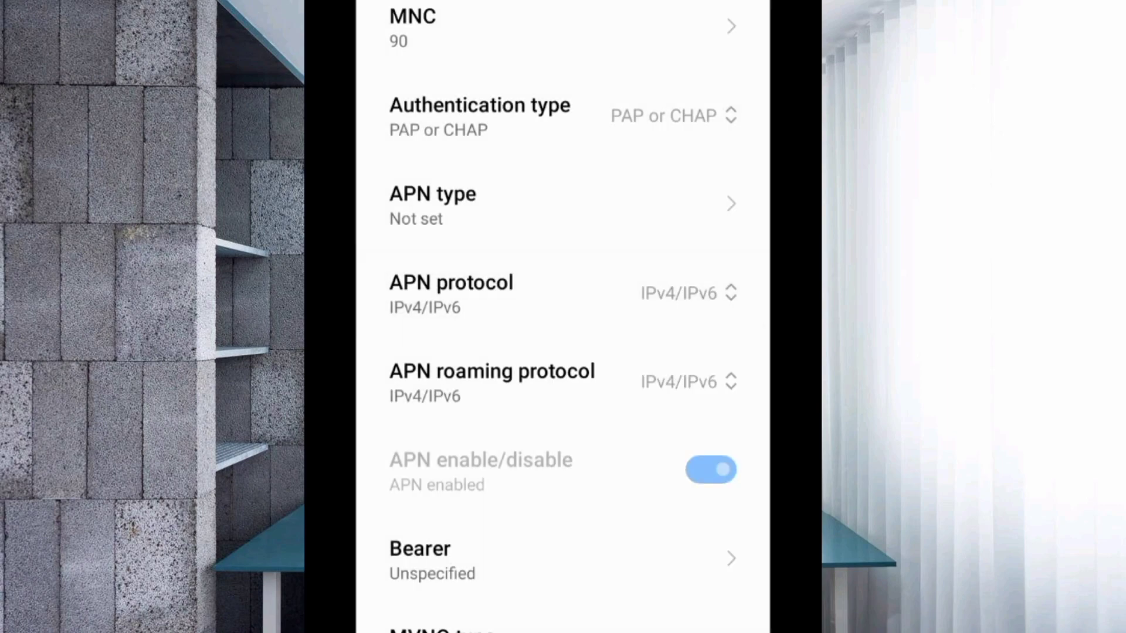
click(491, 382)
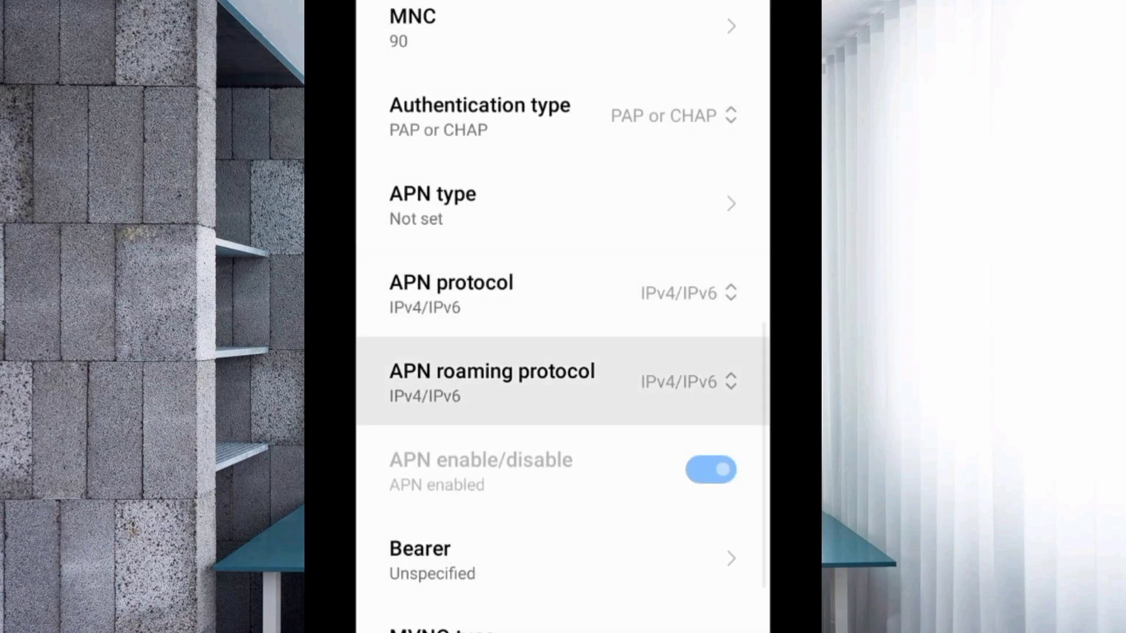
click(491, 382)
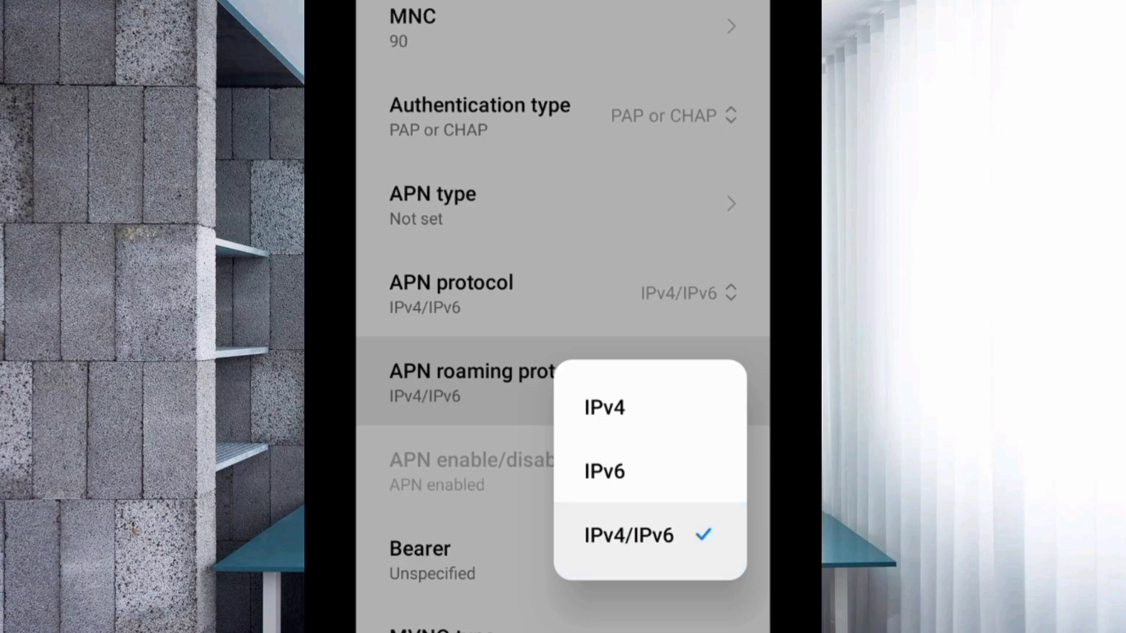
click(627, 535)
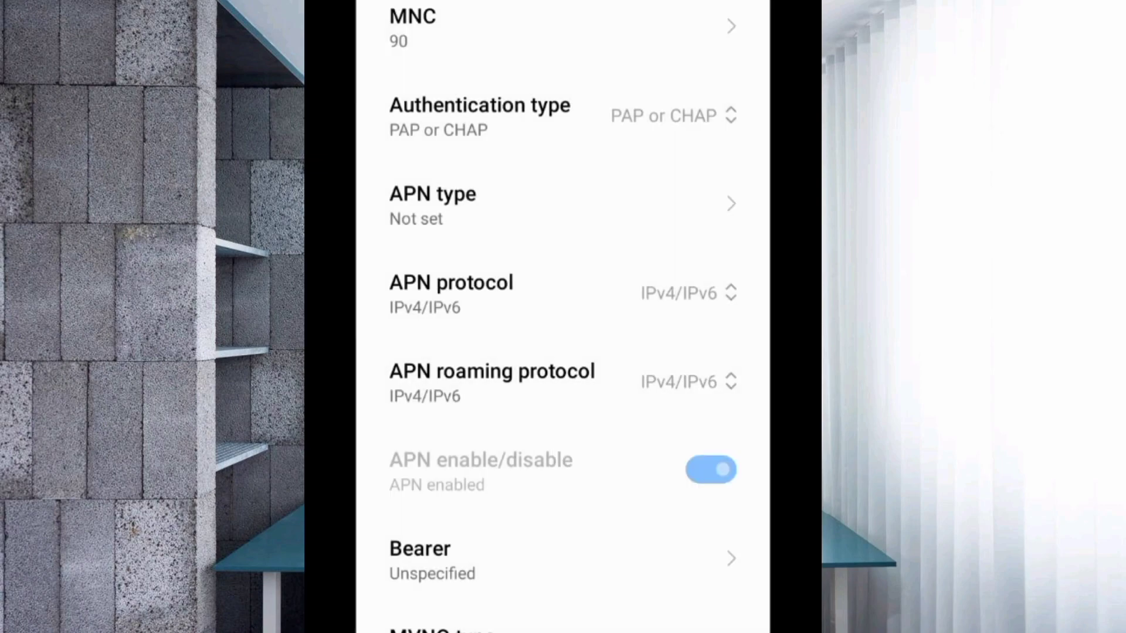
scroll(down, 3)
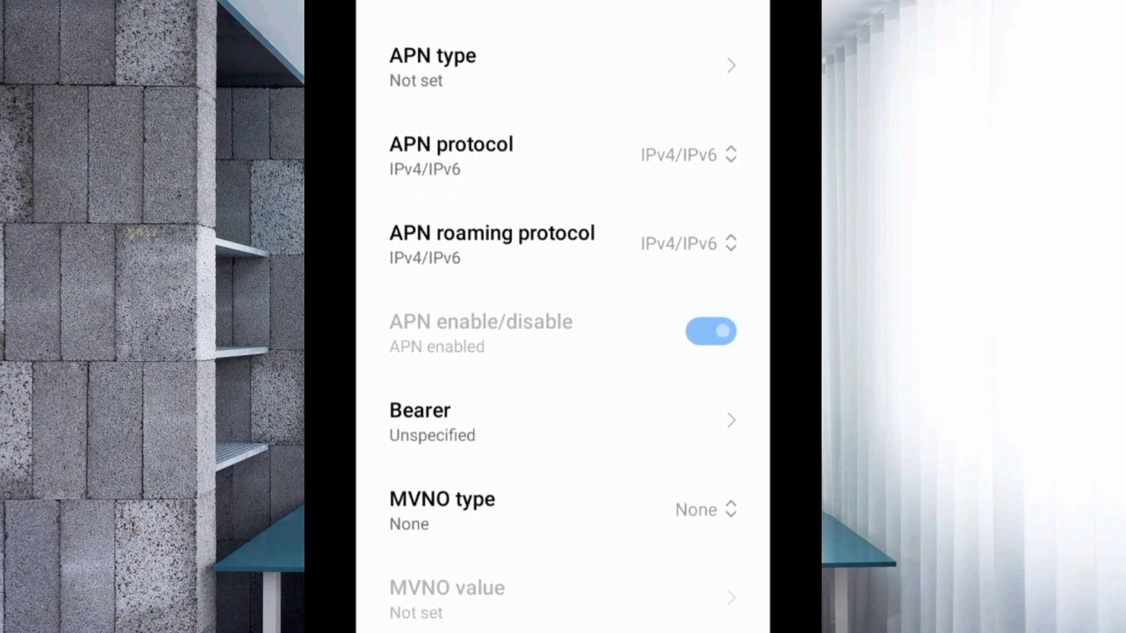
Keep the bearer Unspecified and save the access point from the More menu.
click(420, 420)
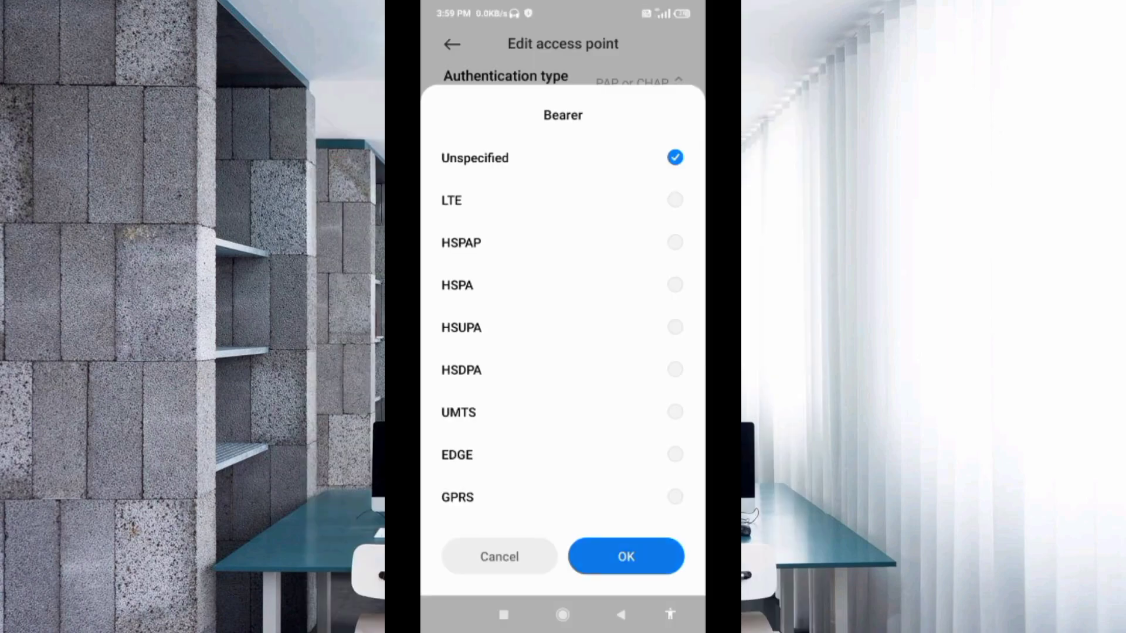
click(625, 556)
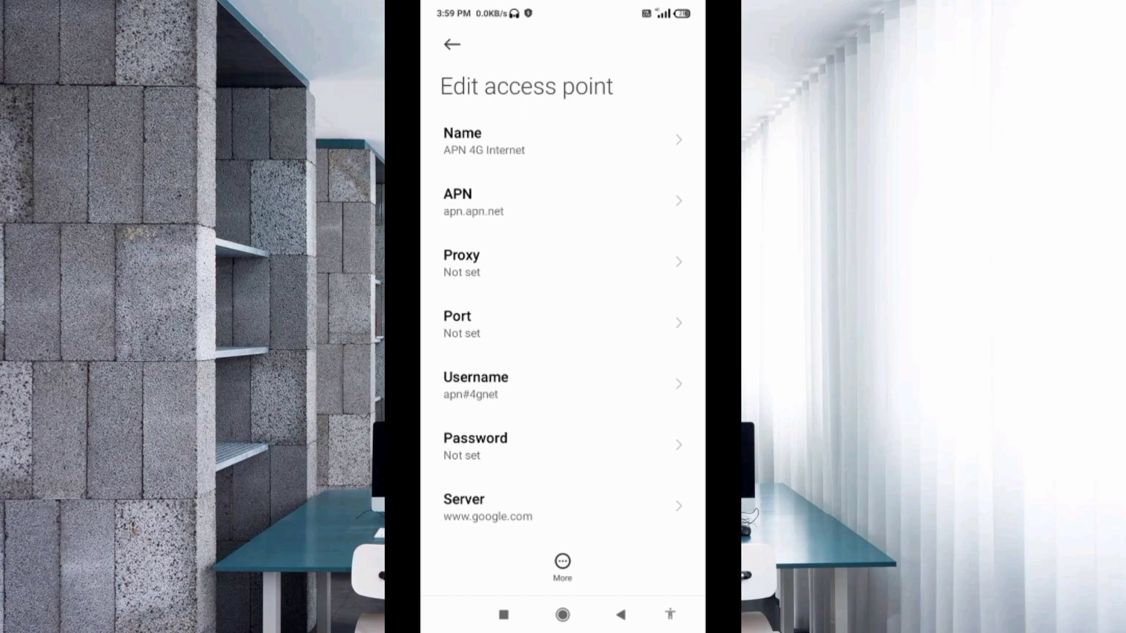
click(562, 562)
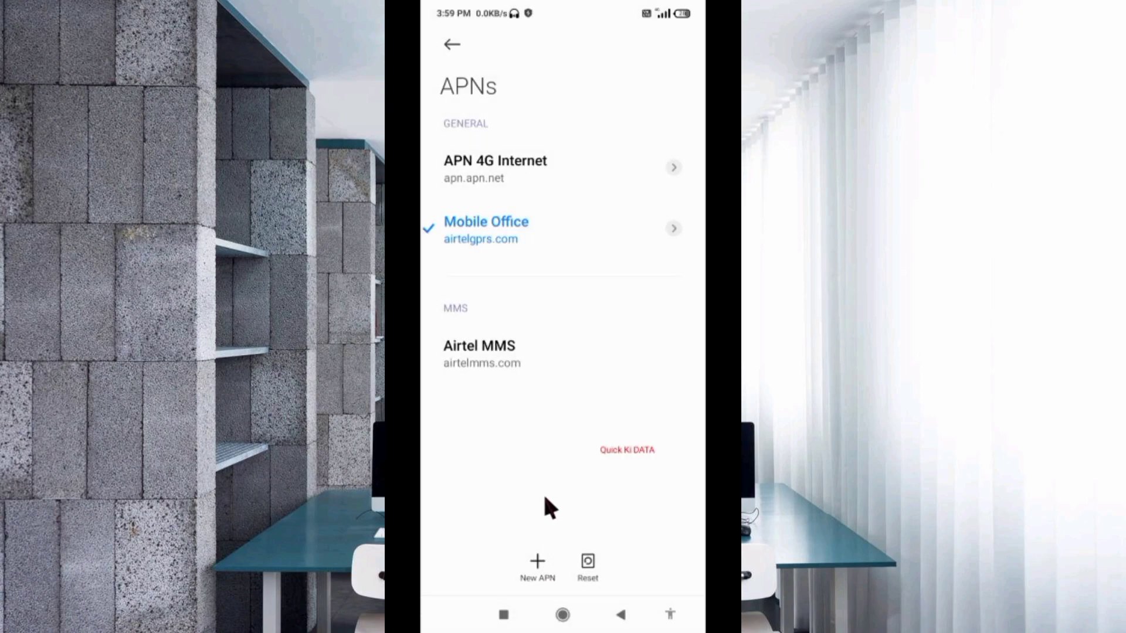
mouse_move(569, 236)
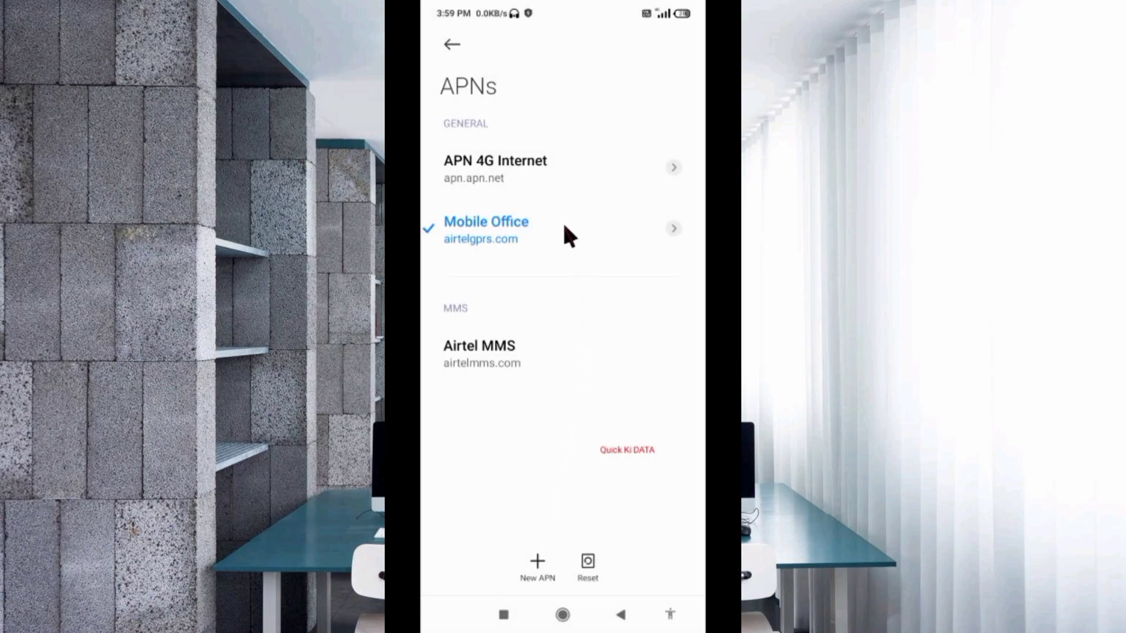
mouse_move(506, 200)
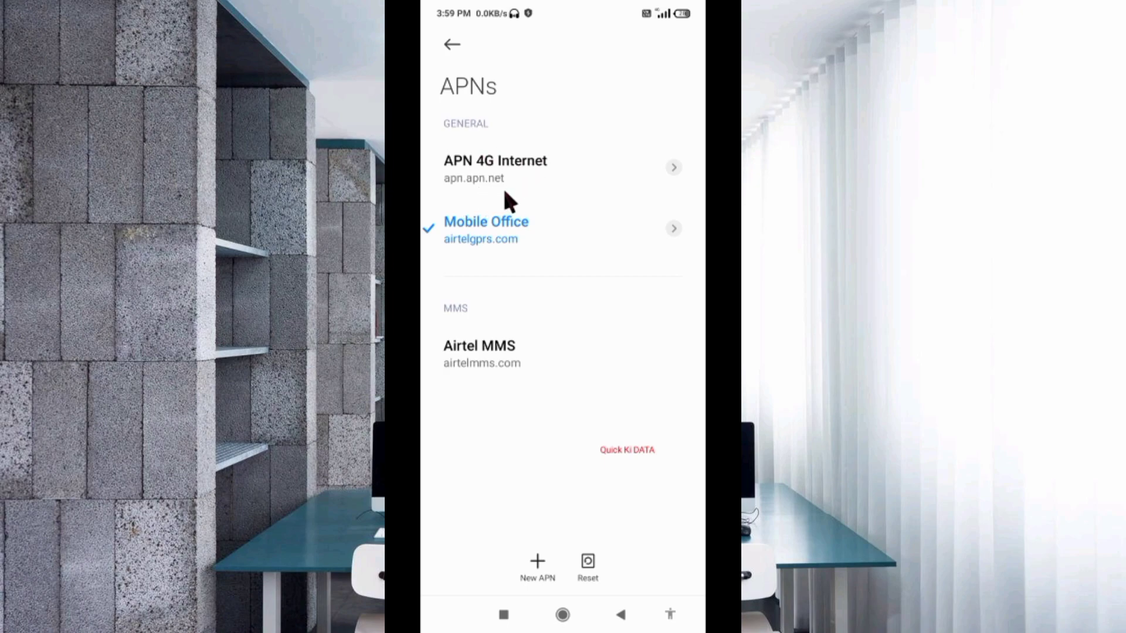
mouse_move(481, 199)
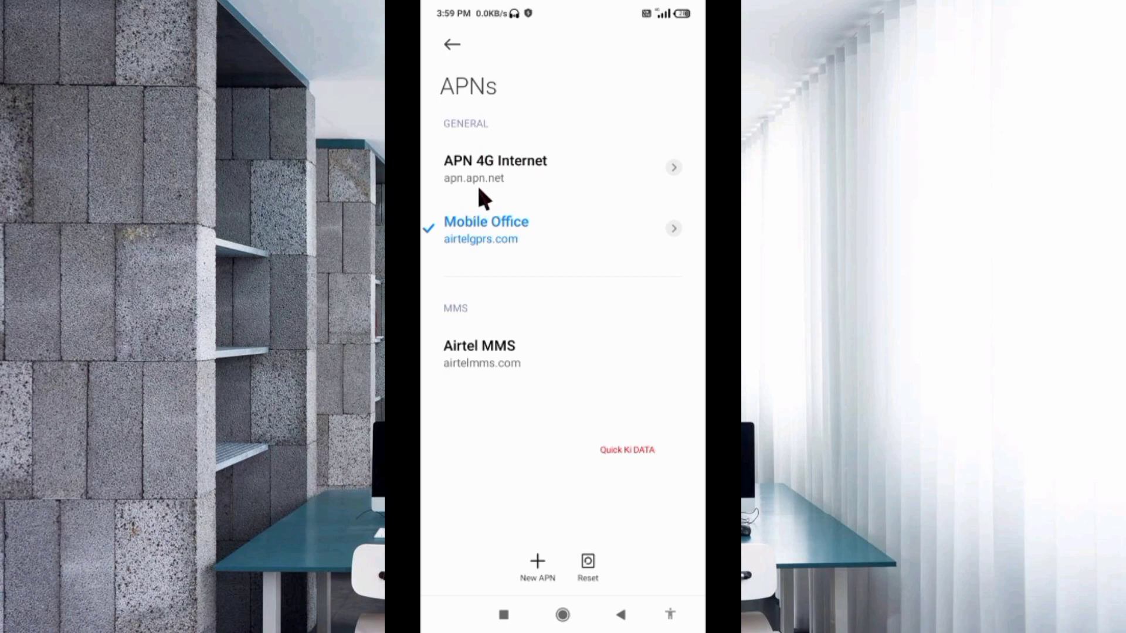
Select APN 4G Internet in the APN list as the active access point.
click(495, 161)
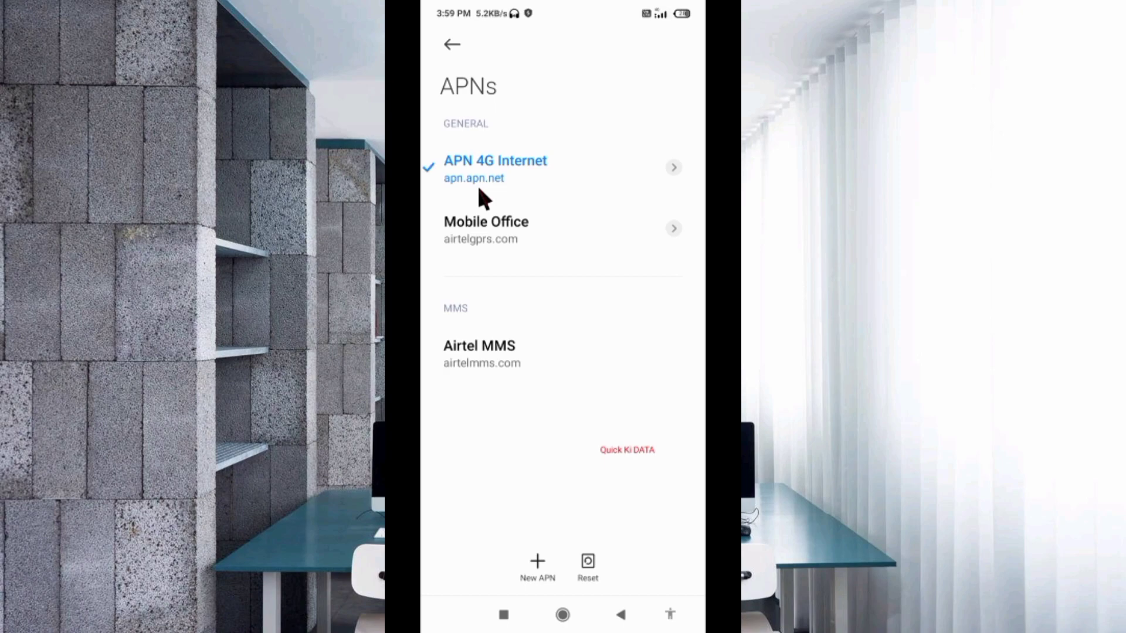
mouse_move(528, 152)
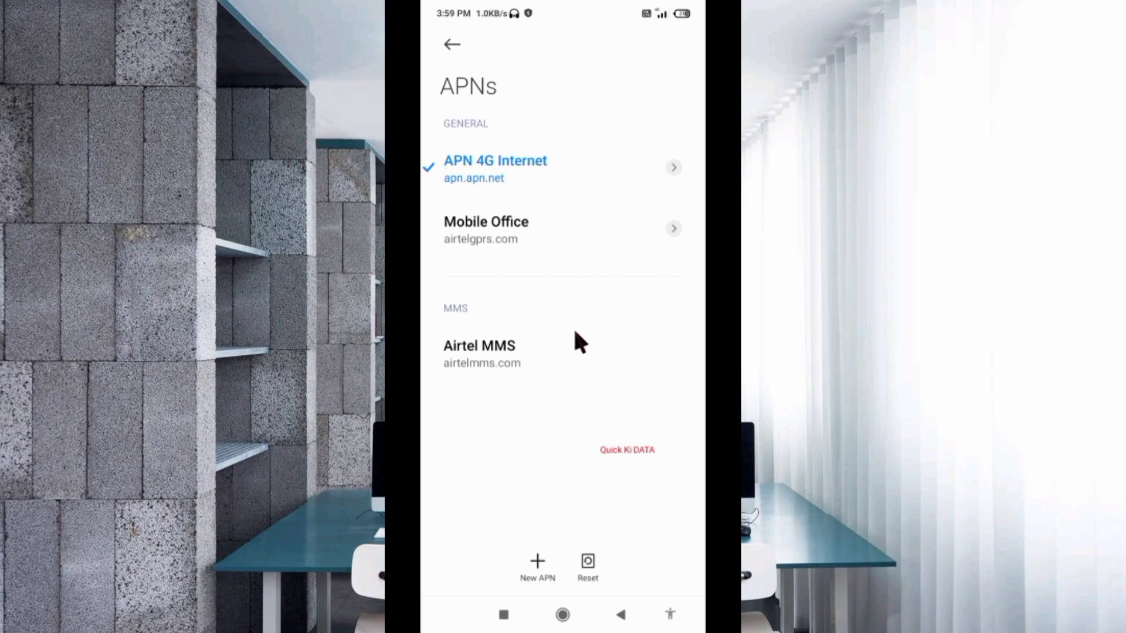
mouse_move(570, 454)
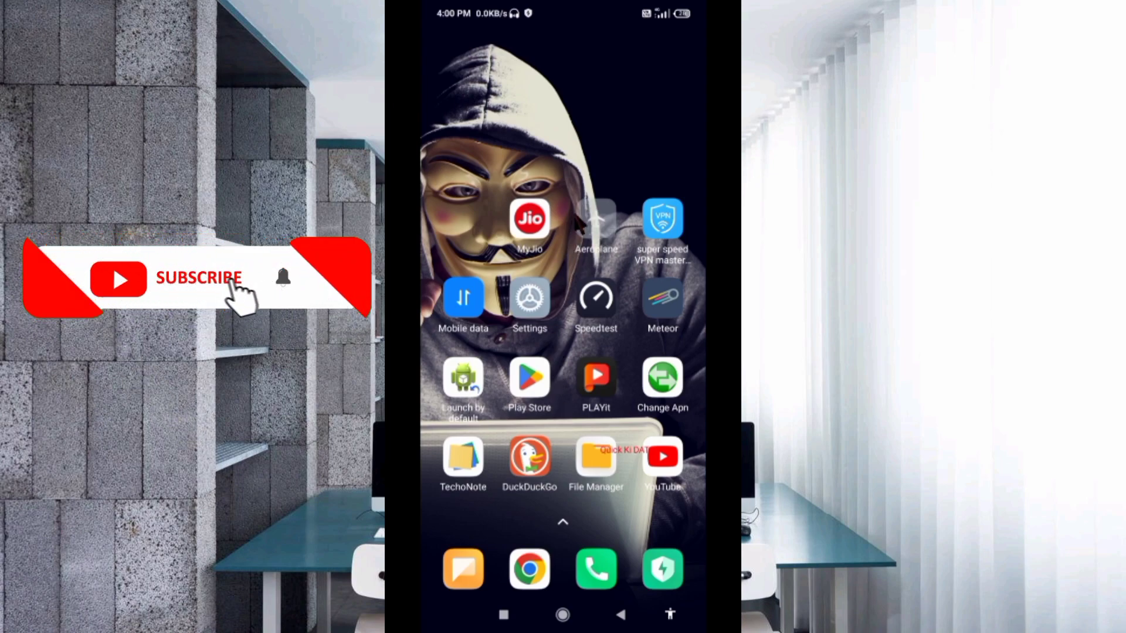
Toggle airplane mode on and off from the shortcuts, then launch Speedtest.
click(596, 218)
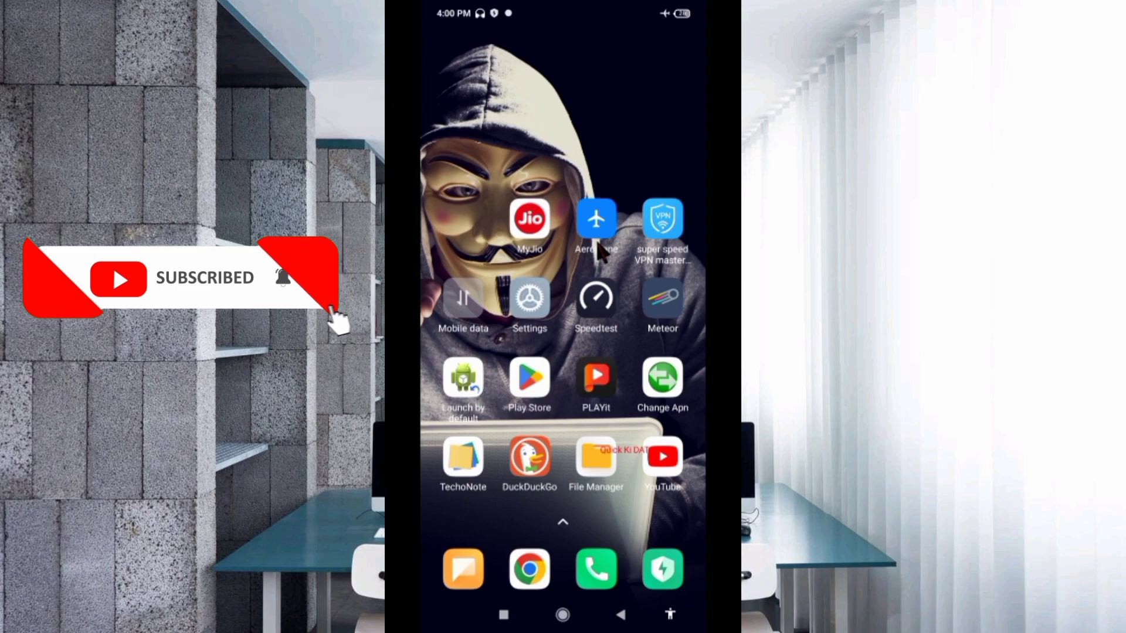
click(463, 298)
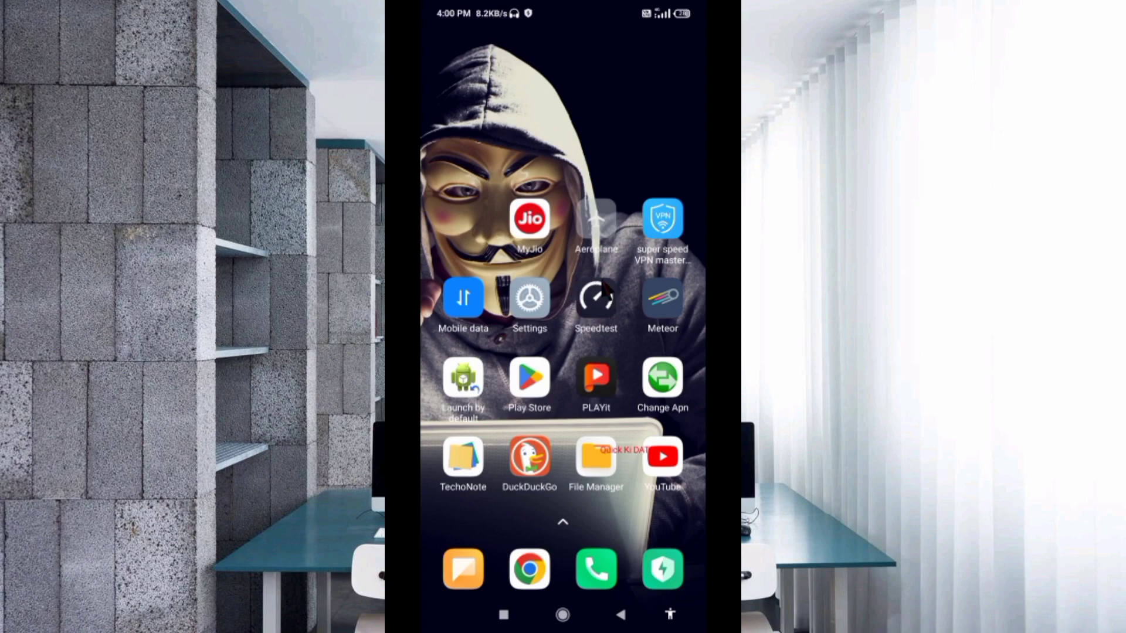
click(596, 298)
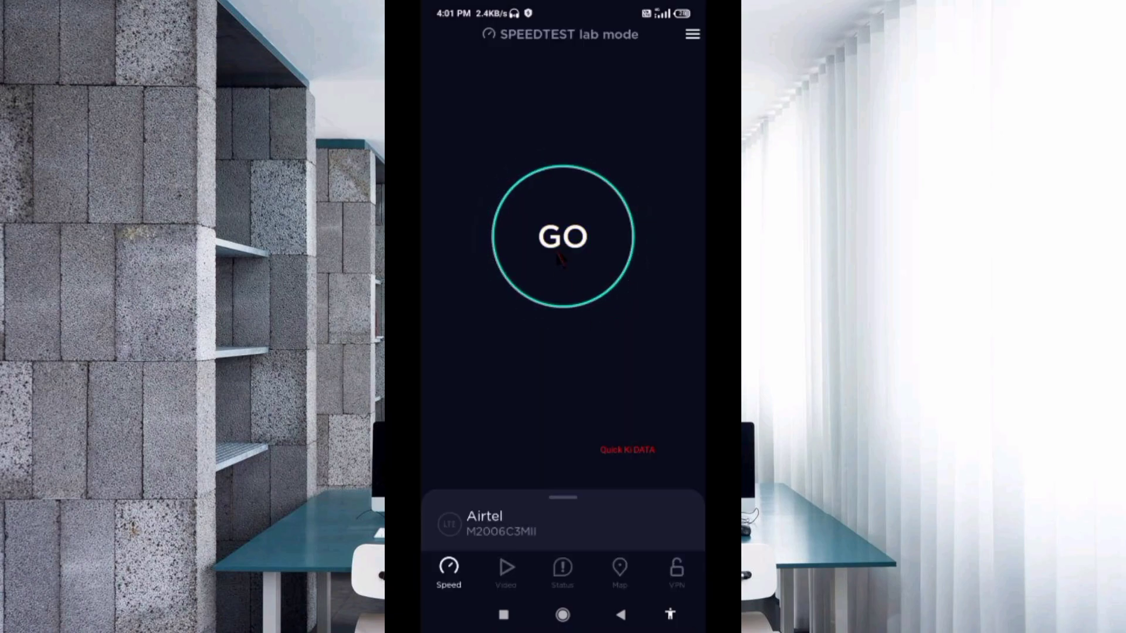
Run a speed test measuring 46.5 Mbps download and 9.22 Mbps upload, then return home.
click(562, 236)
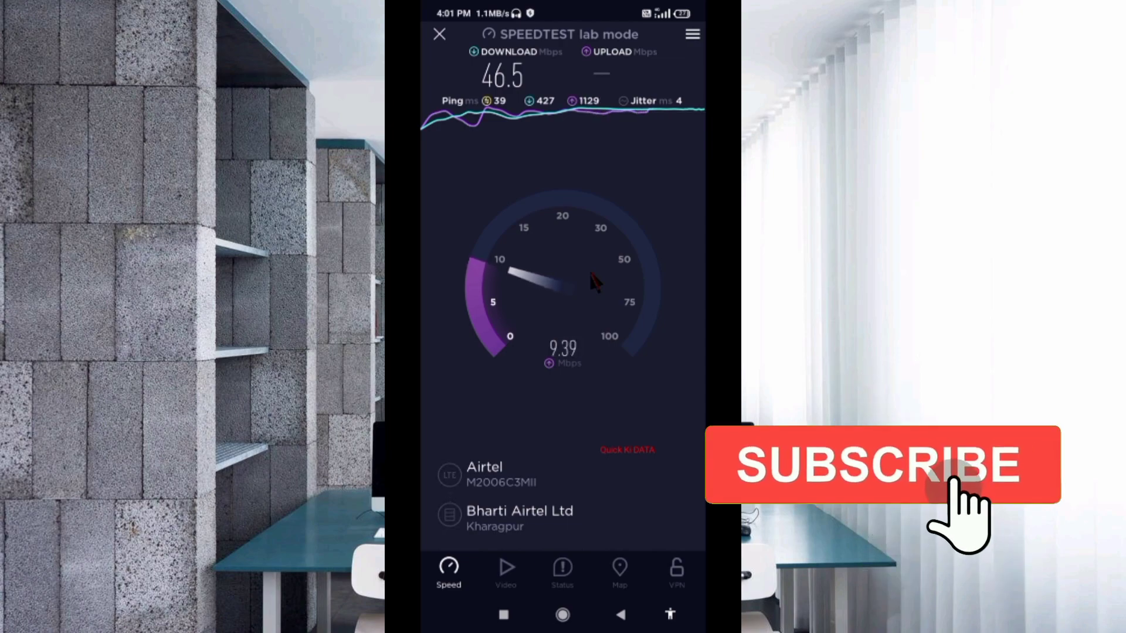
click(882, 466)
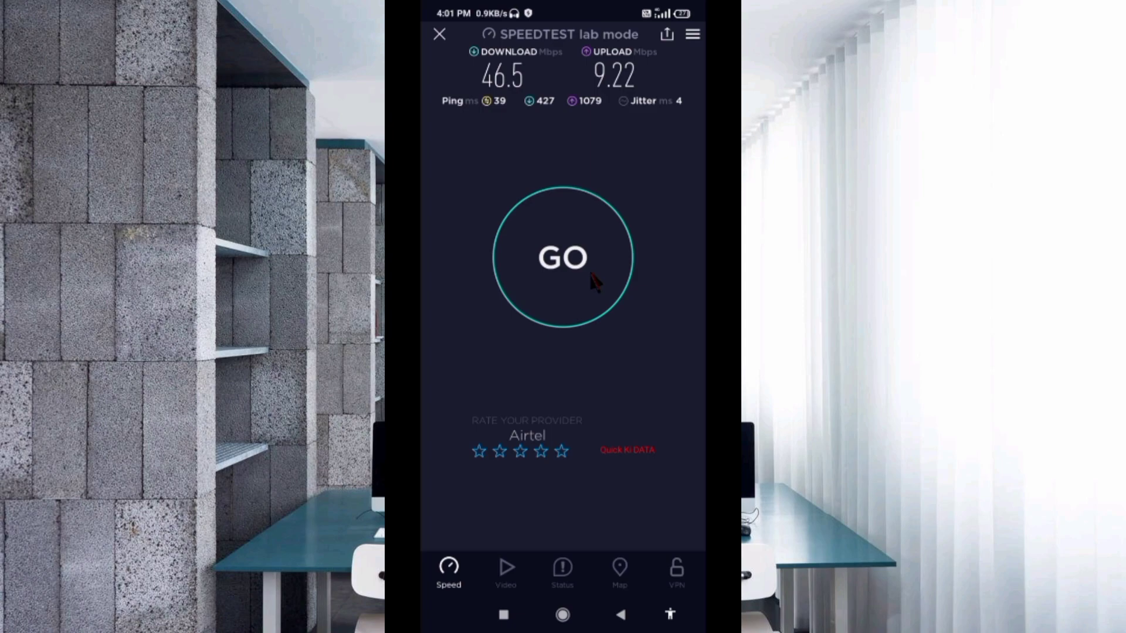
mouse_move(597, 107)
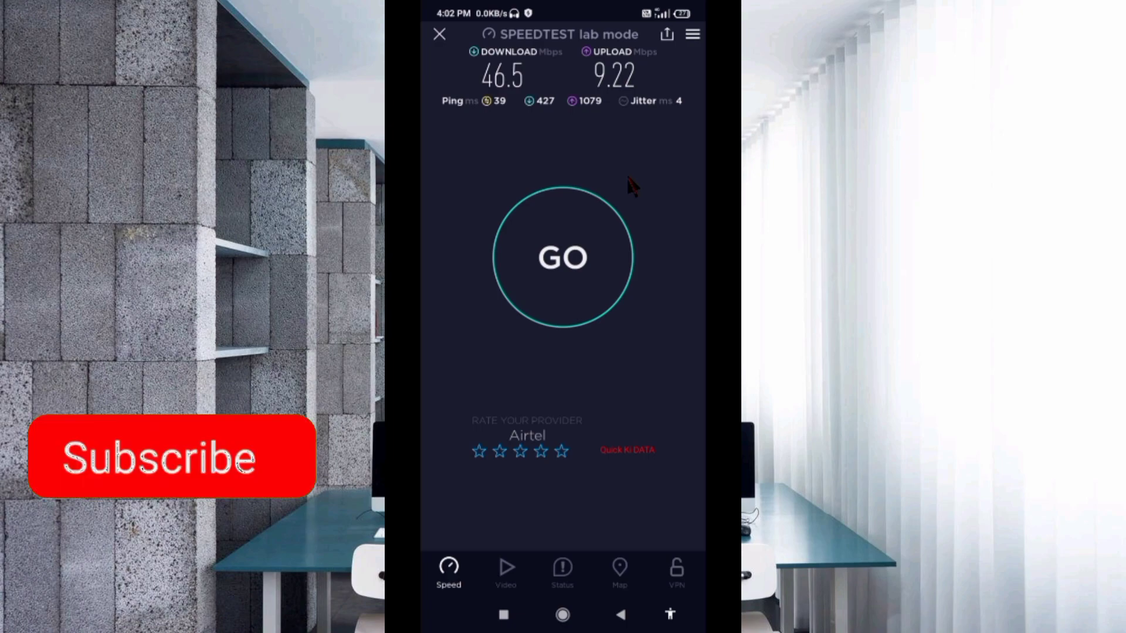
click(440, 34)
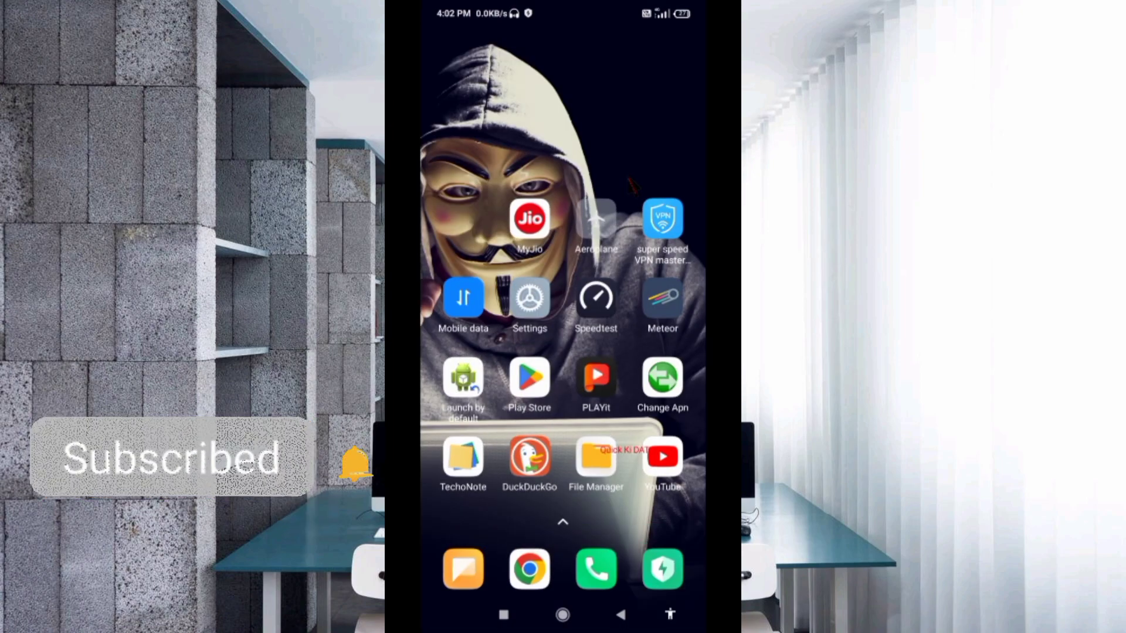